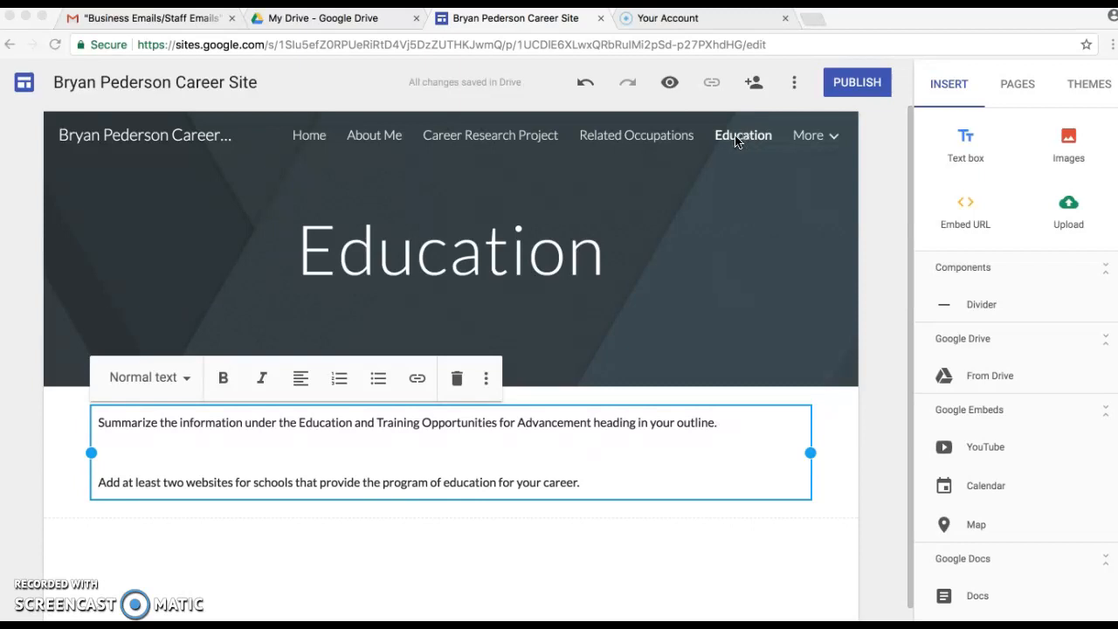
mouse_move(808, 135)
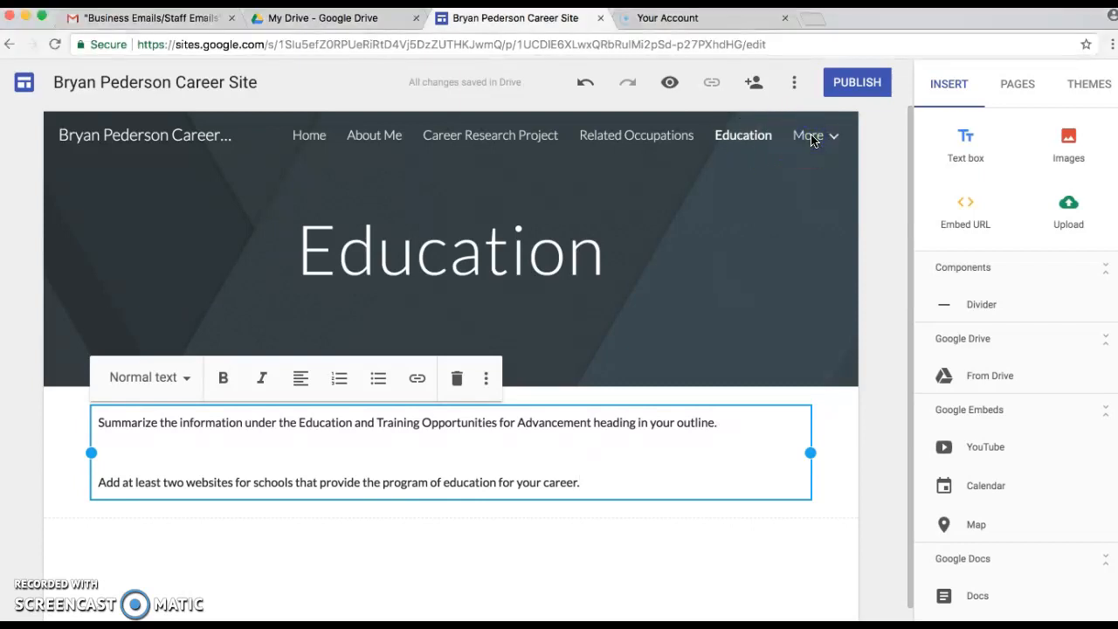
- Open the Earnings/Benefits page from the navigation bar's More menu
click(809, 134)
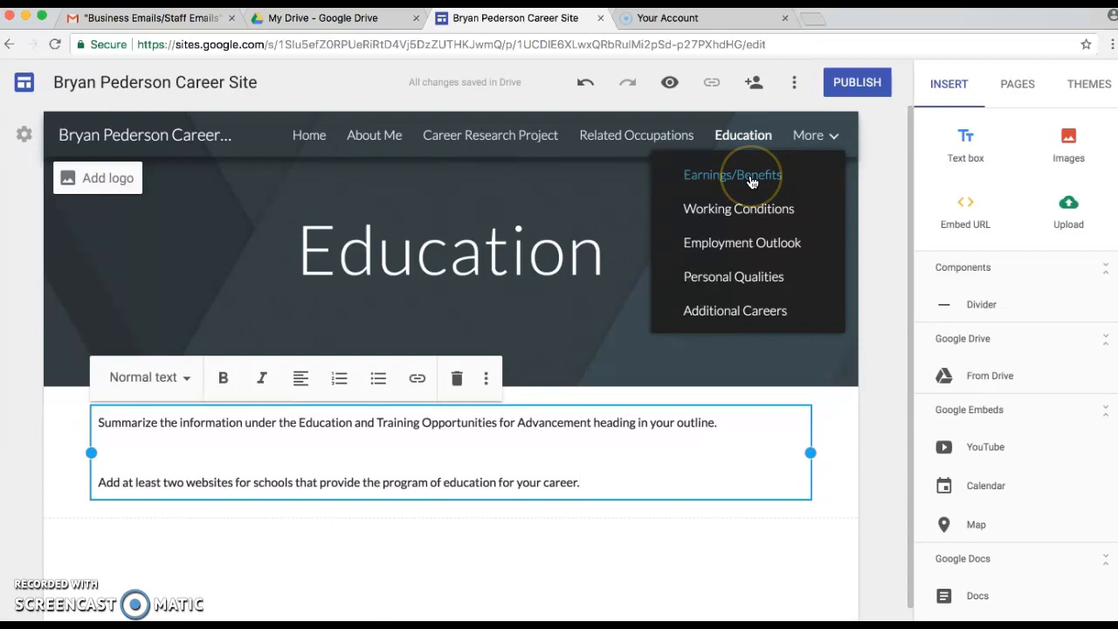
click(734, 174)
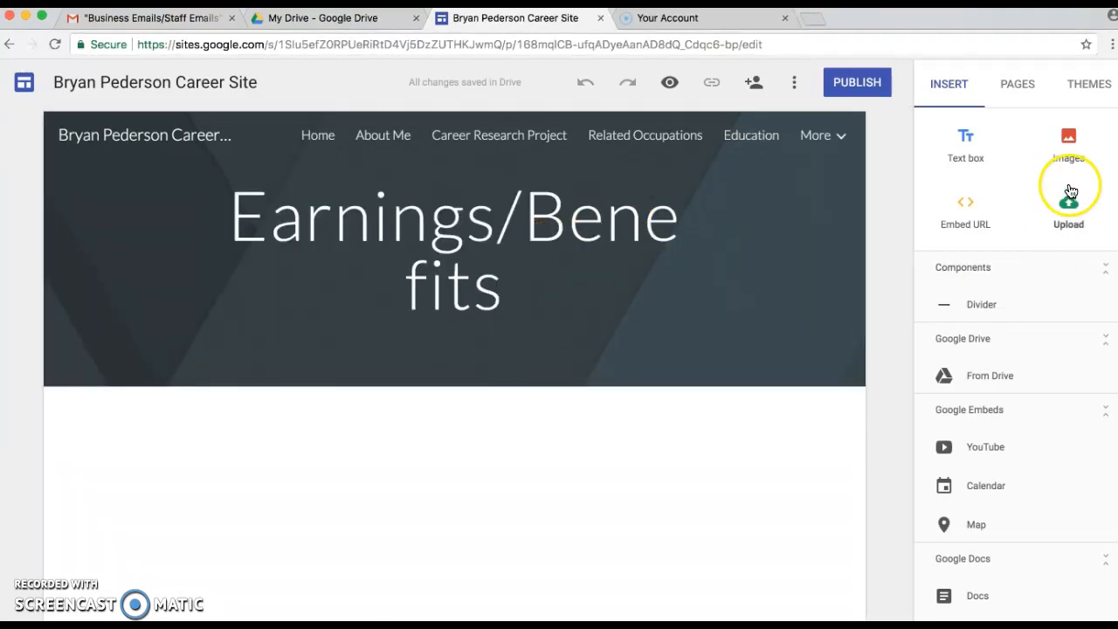
- Add a text box instructing to create the projected earnings for your career
click(196, 258)
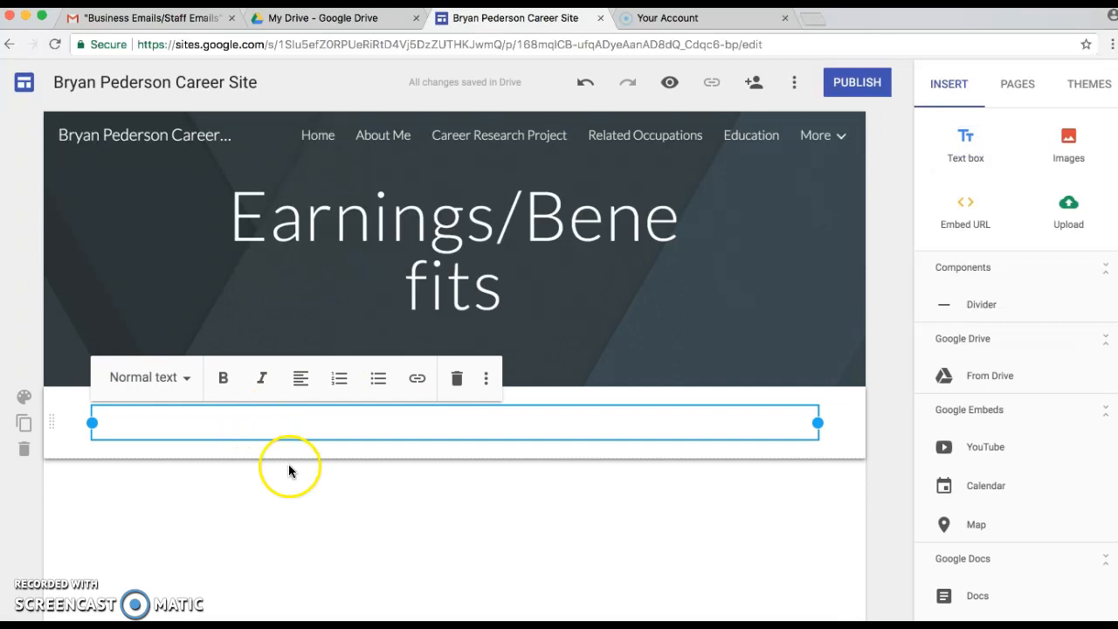
text(Create a table that displays)
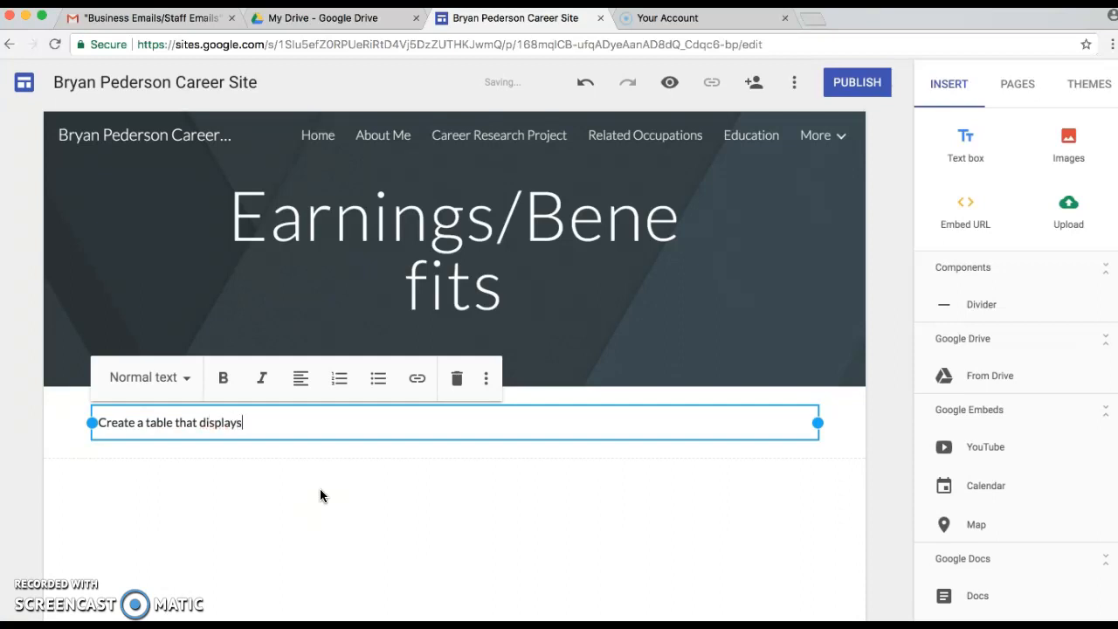
text(the)
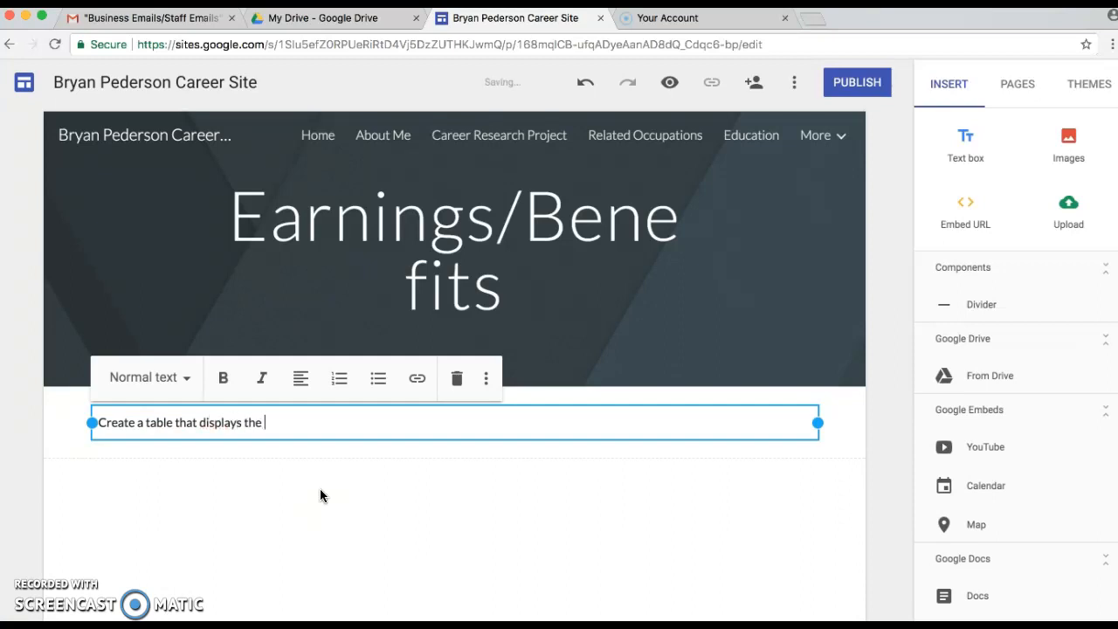
text(projected)
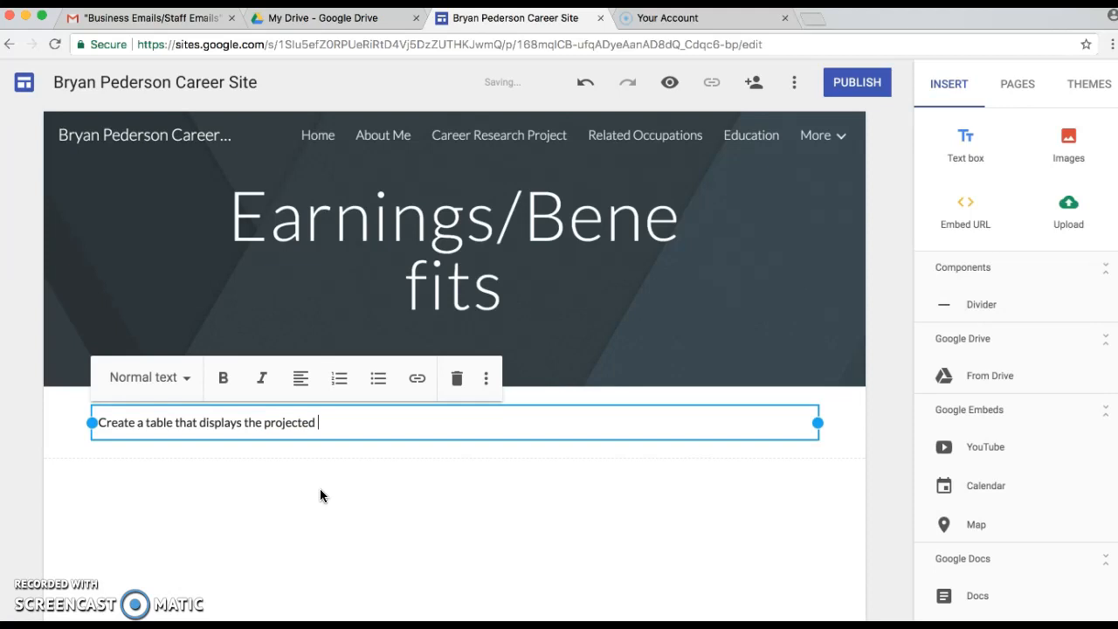
text(earnings)
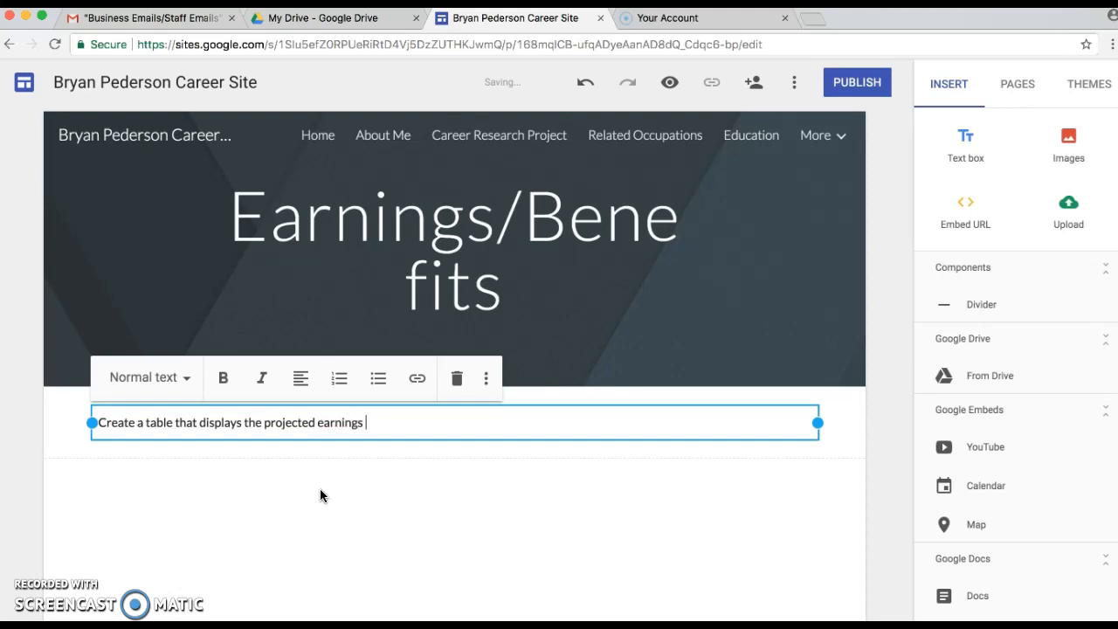
text(for your ca)
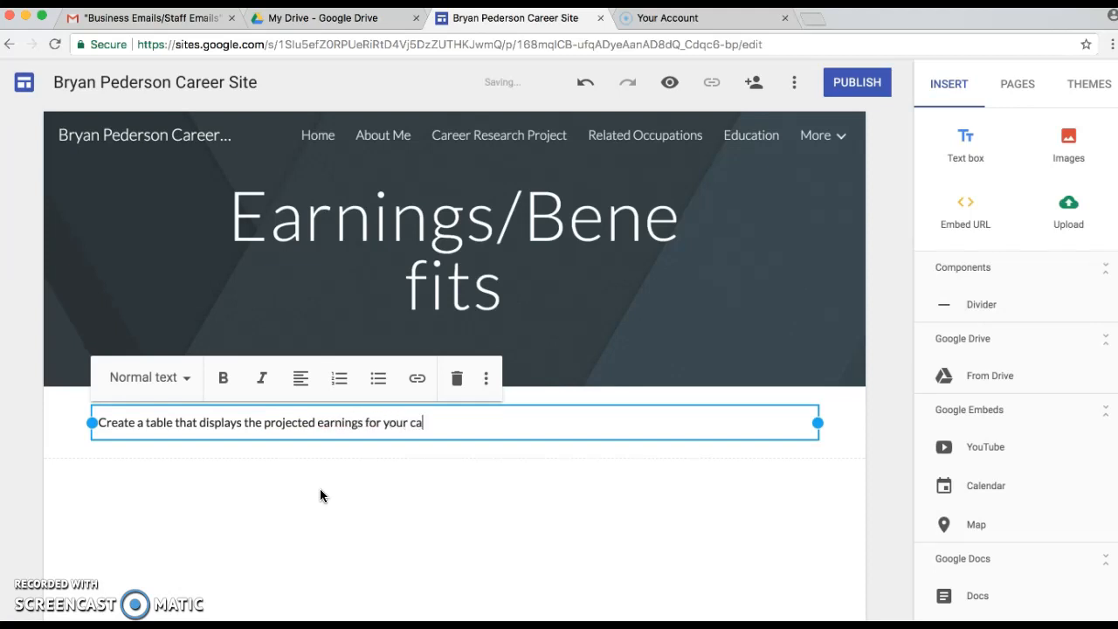
text(reer)
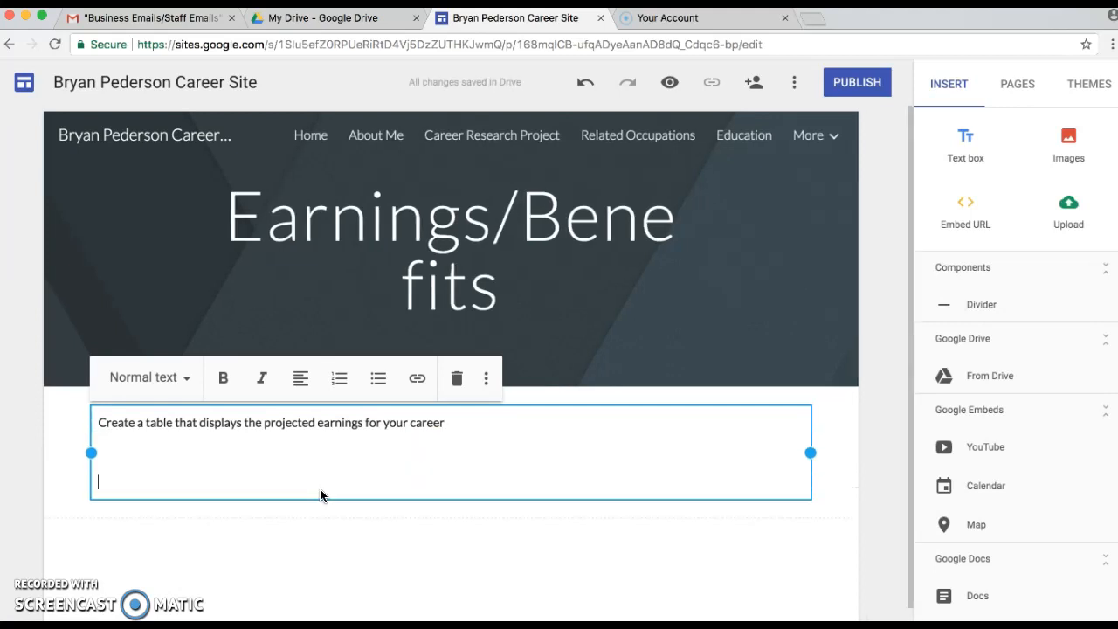
- Add lines listing factors that influence your earnings and asking what the benefits are
text(List the factors that i)
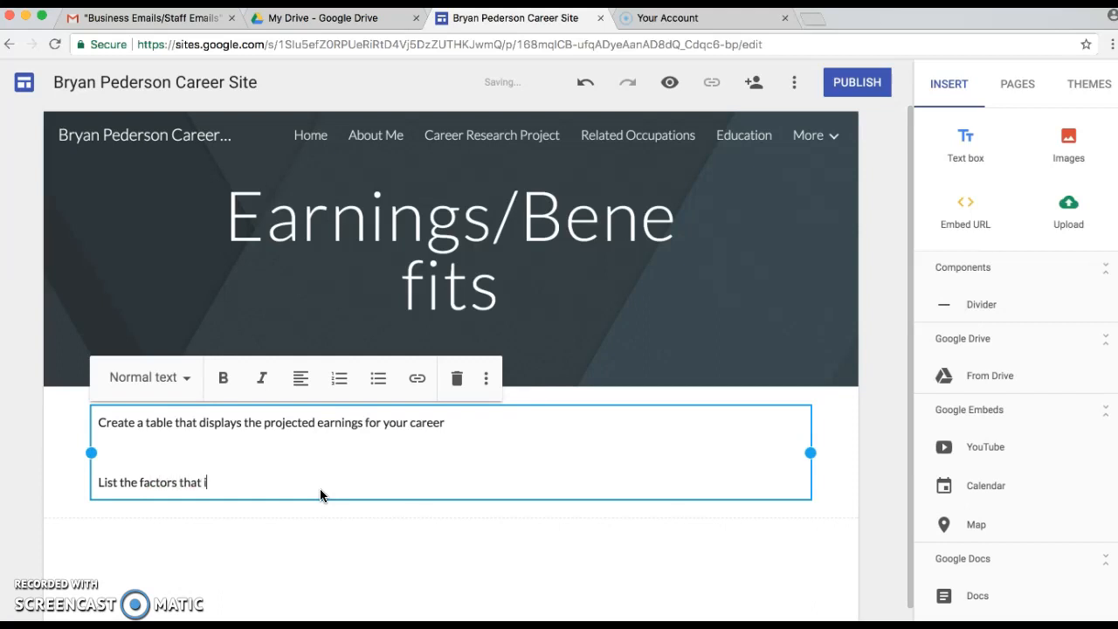
text(nfluence)
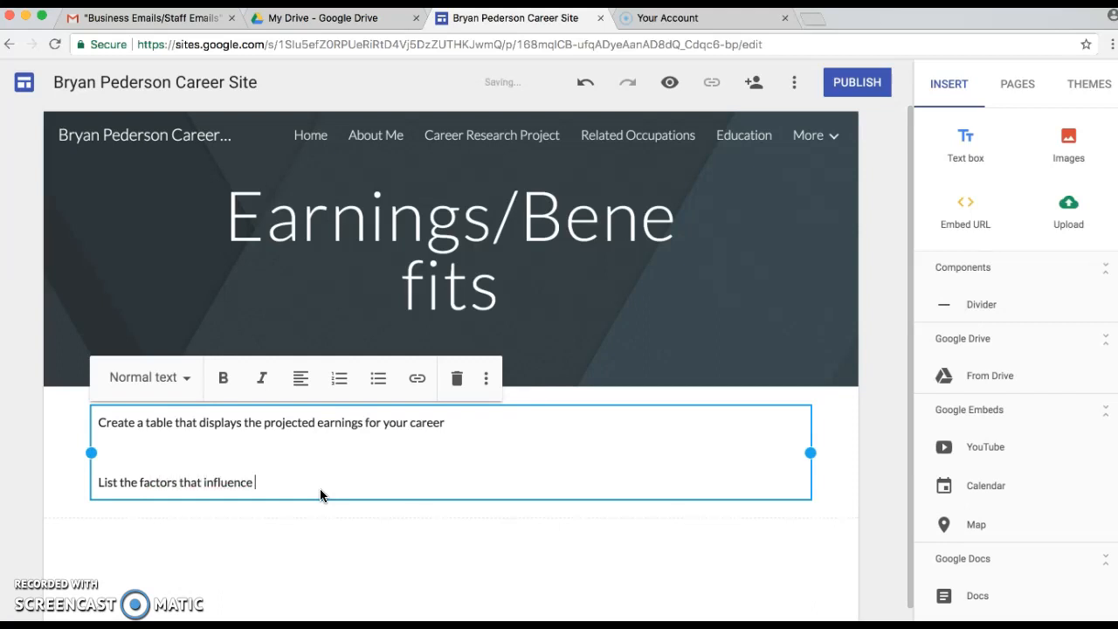
text(your earnings for)
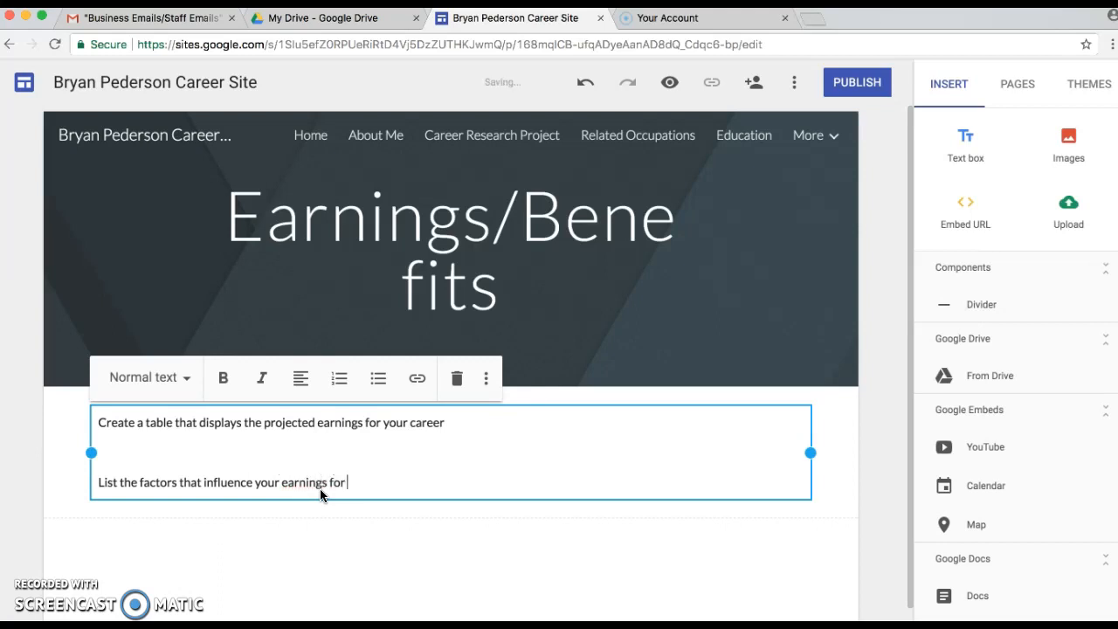
text(your career.)
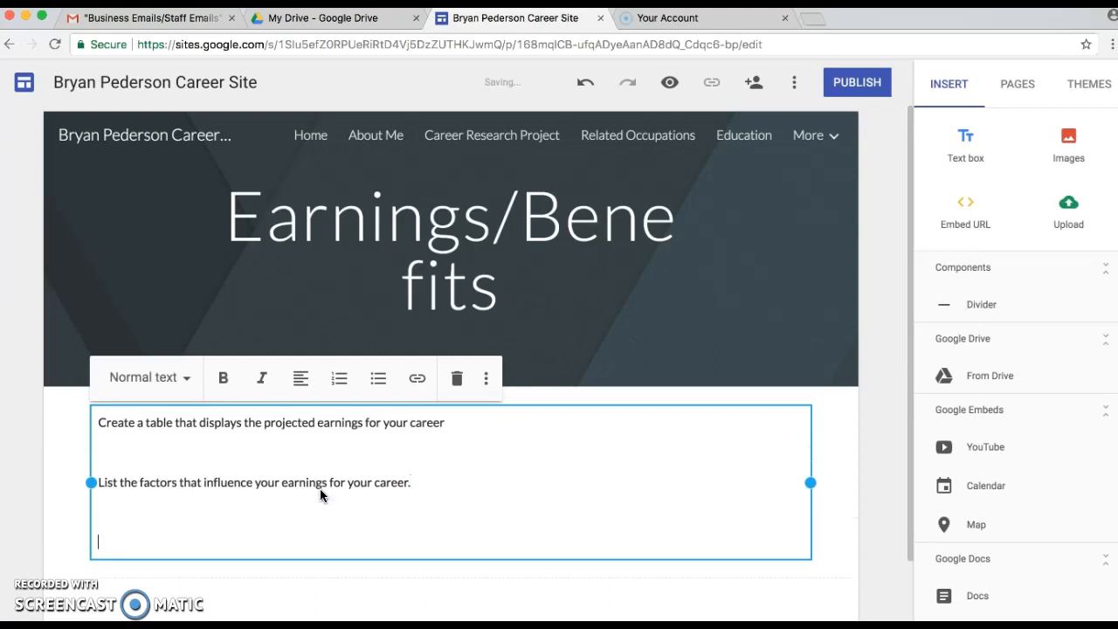
text(What)
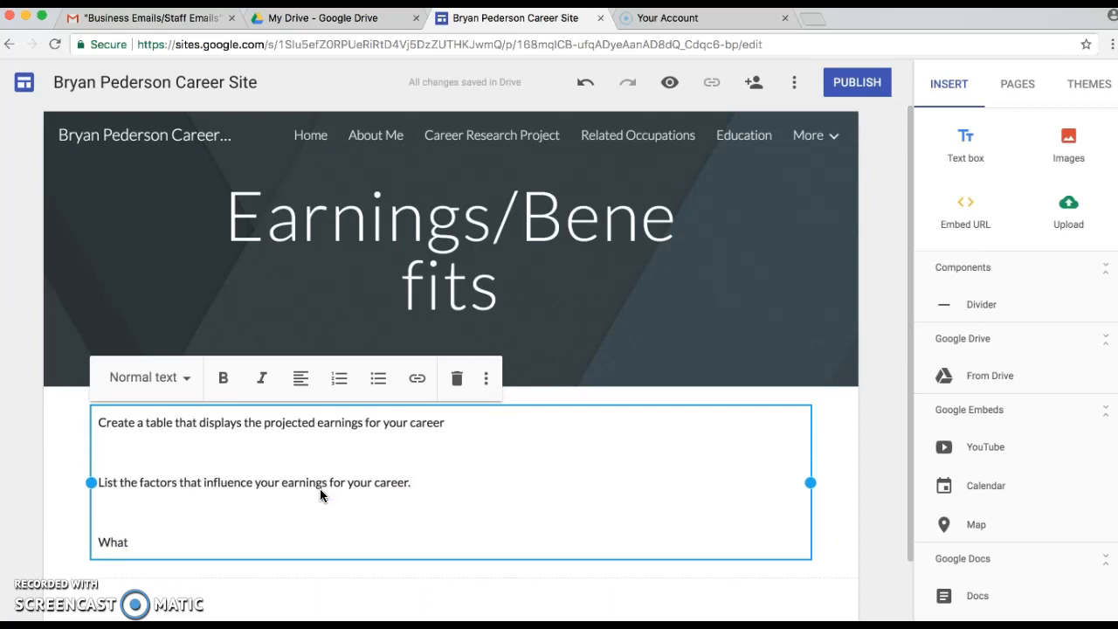
text(are the benefits associated with this career?)
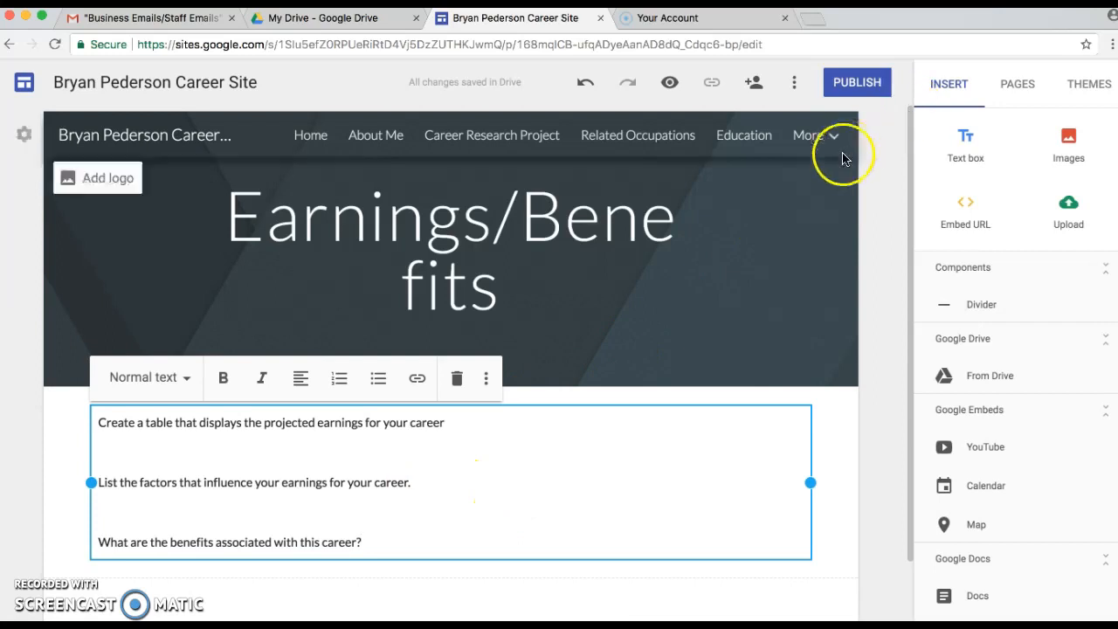
- Add a Working Conditions text box asking to summarize that heading from the outline
click(809, 135)
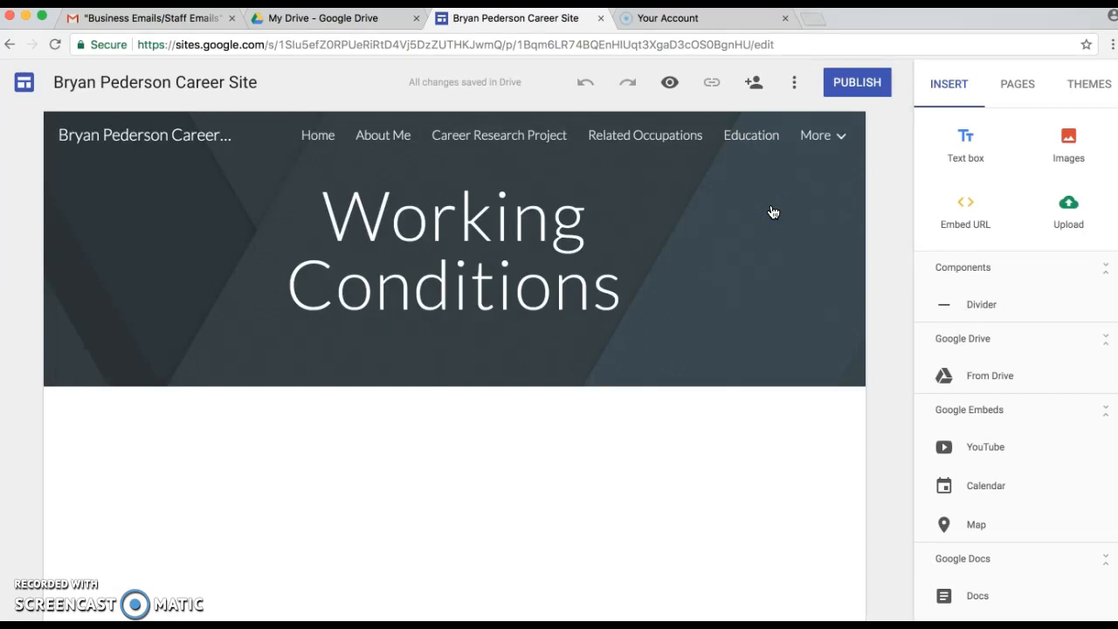
mouse_move(1069, 192)
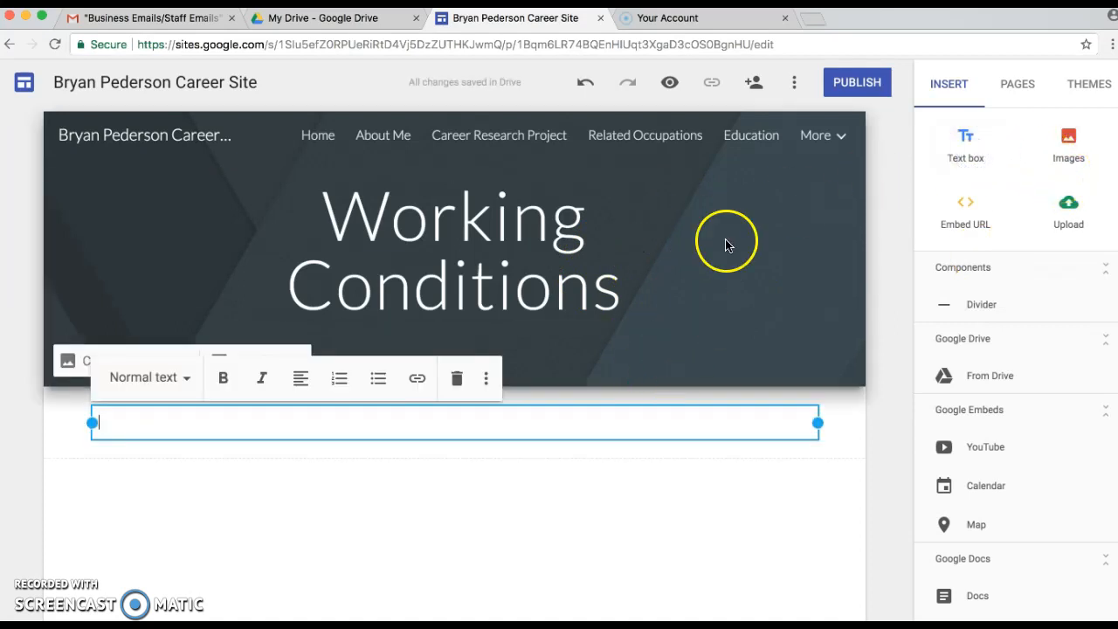
text(S)
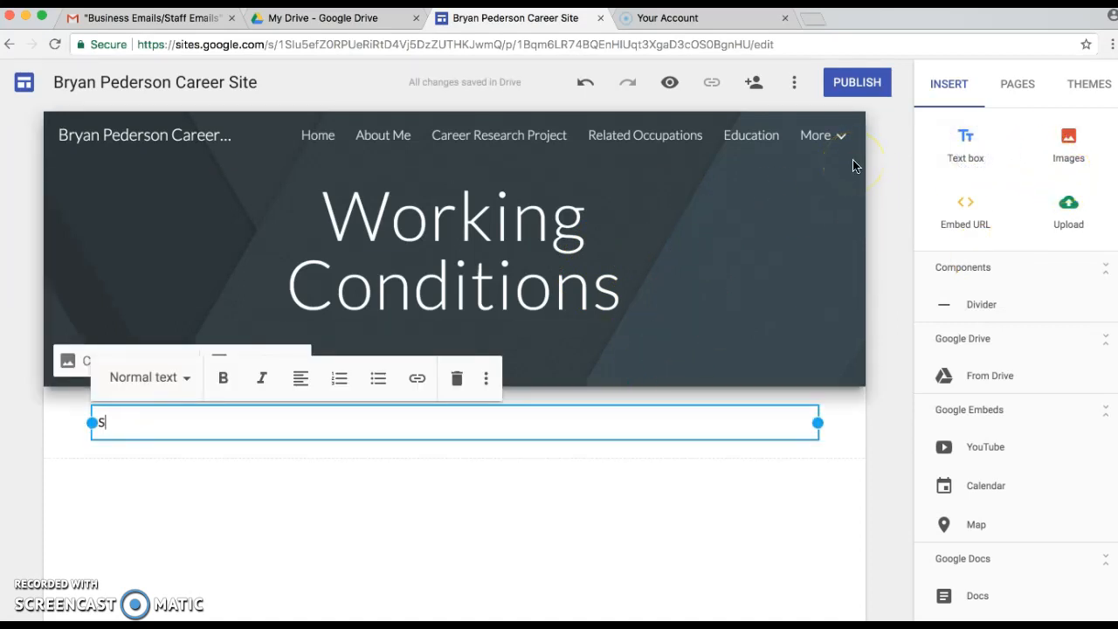
text(ummarize the informat)
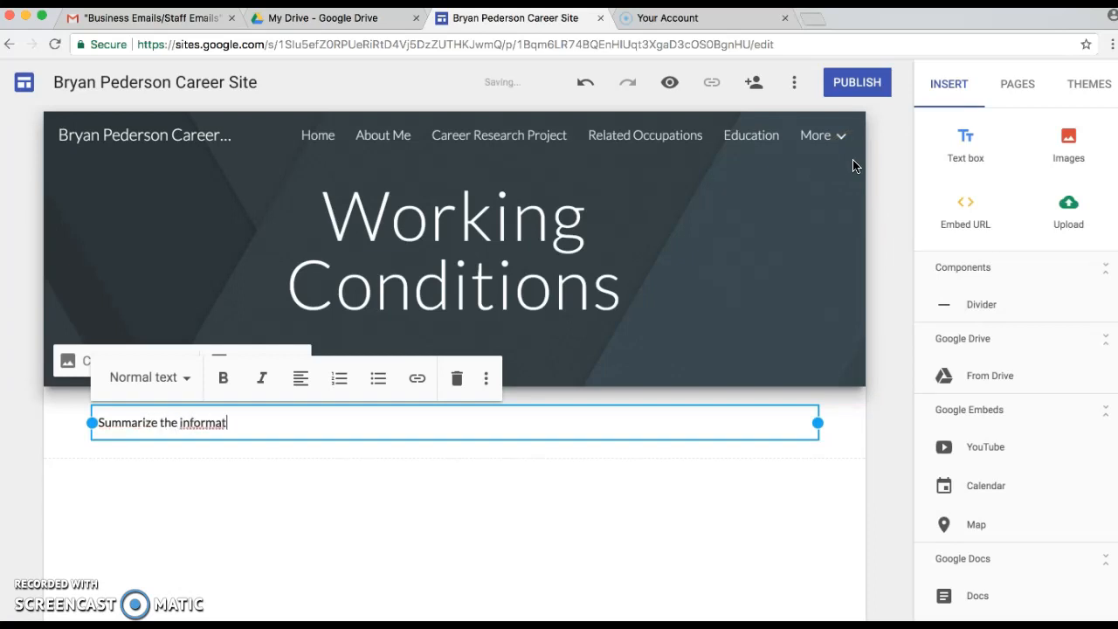
text(ion listed under Working Conditio)
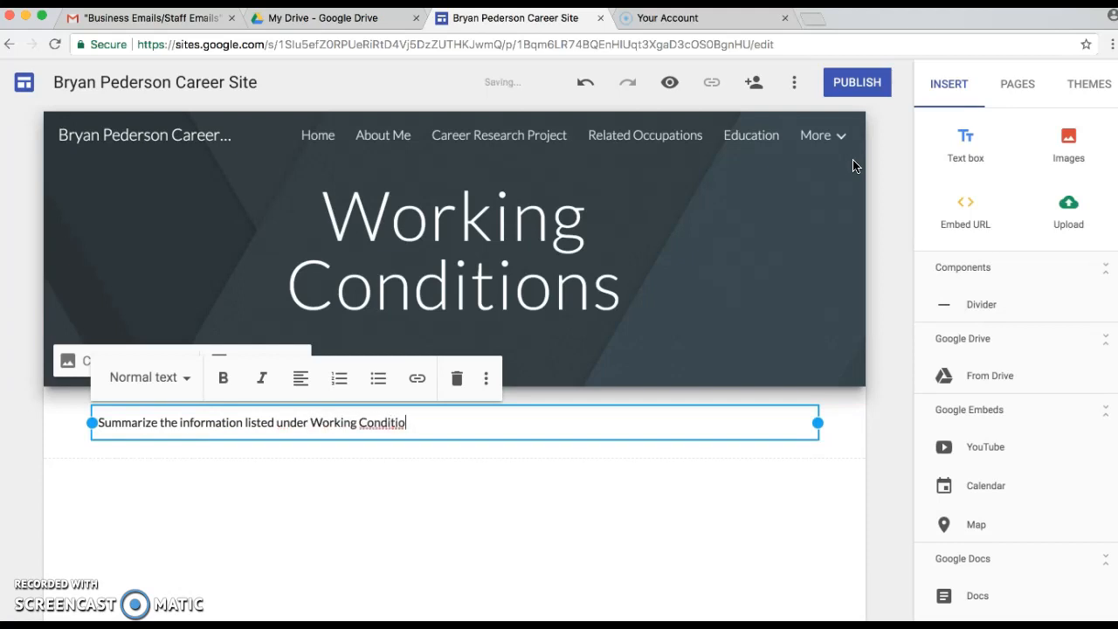
text(ns)
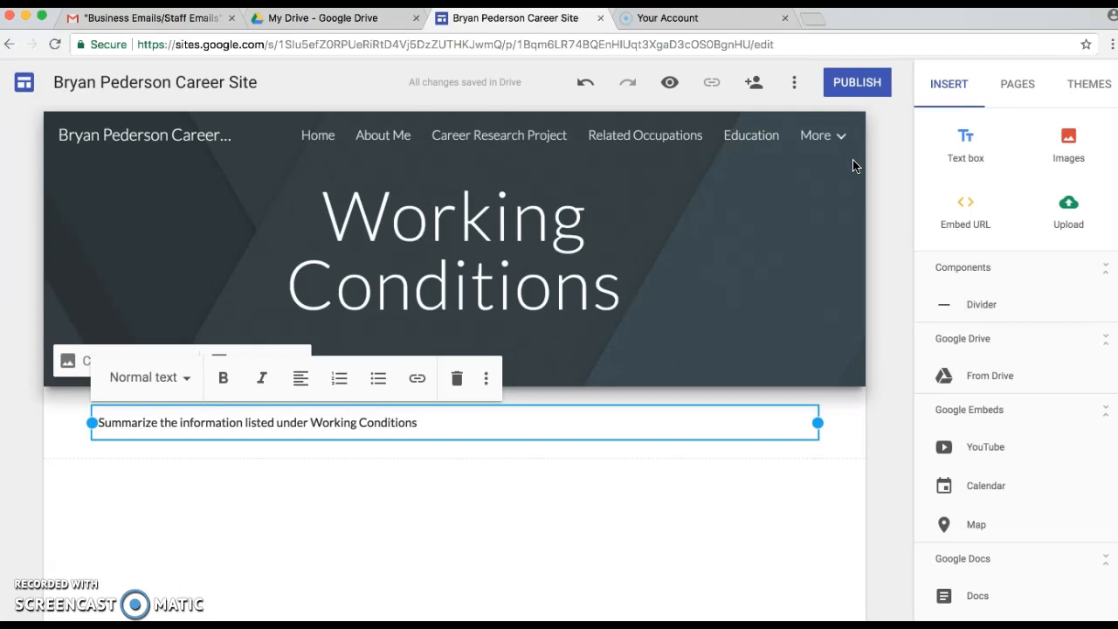
text(heading in your)
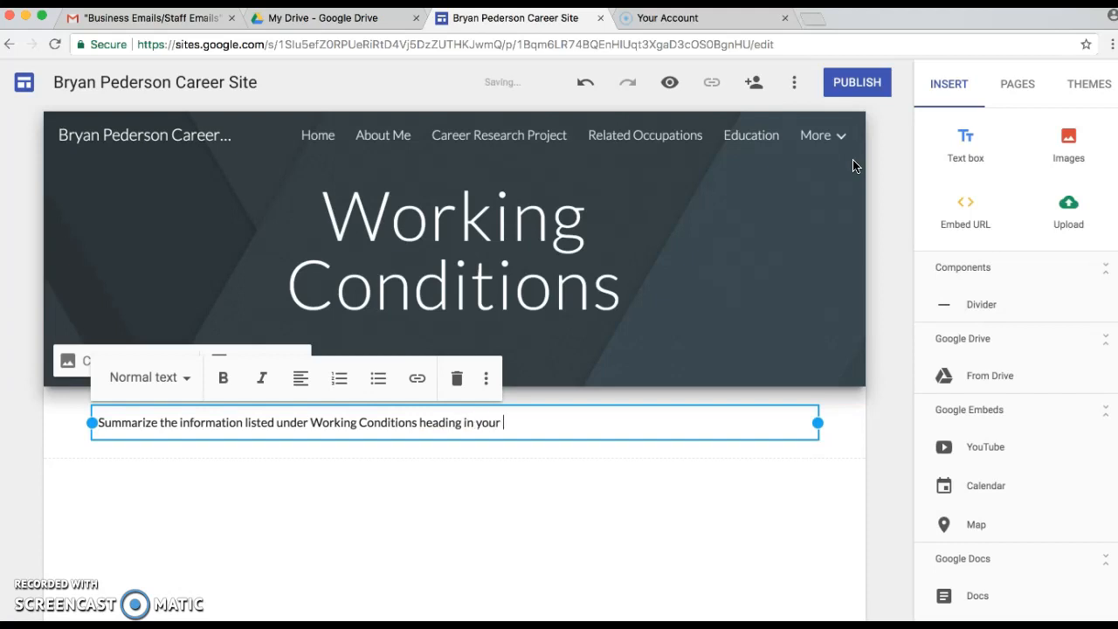
text(outline)
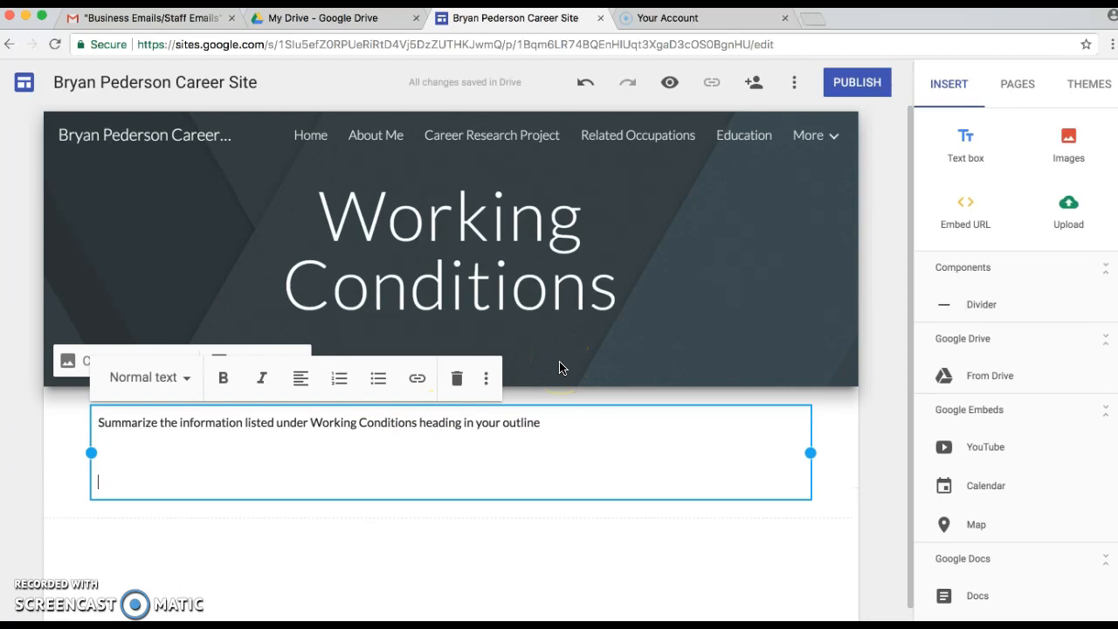
- Type the Location, Work Days and Hours, Stressors/Challenges and Employment Outlook lines
text(Location:)
text(Work Da)
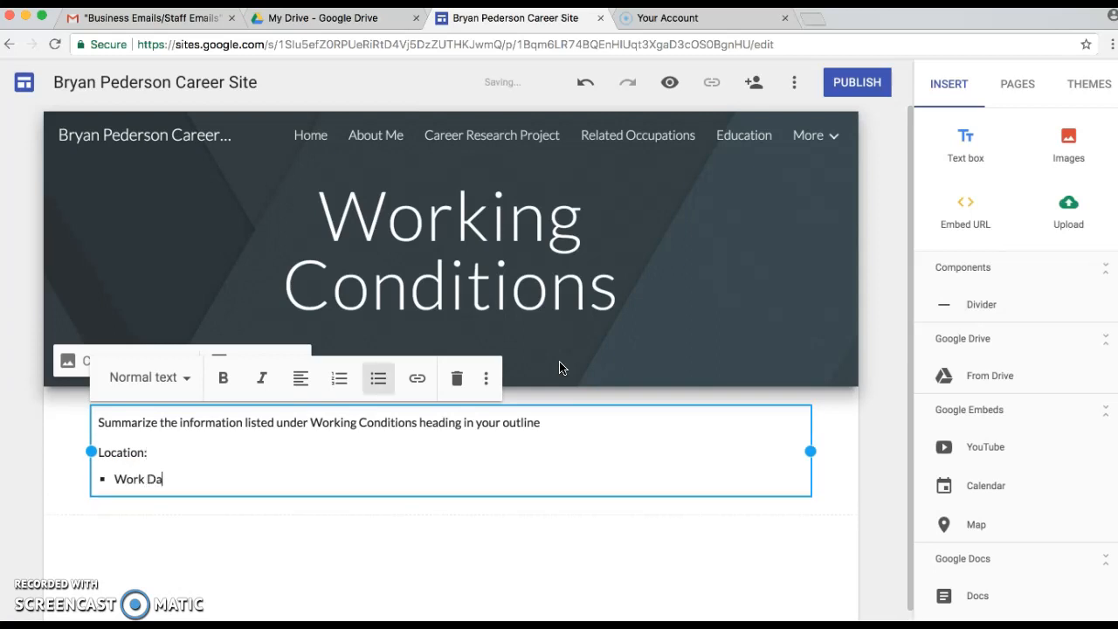
text(ys and Hours:)
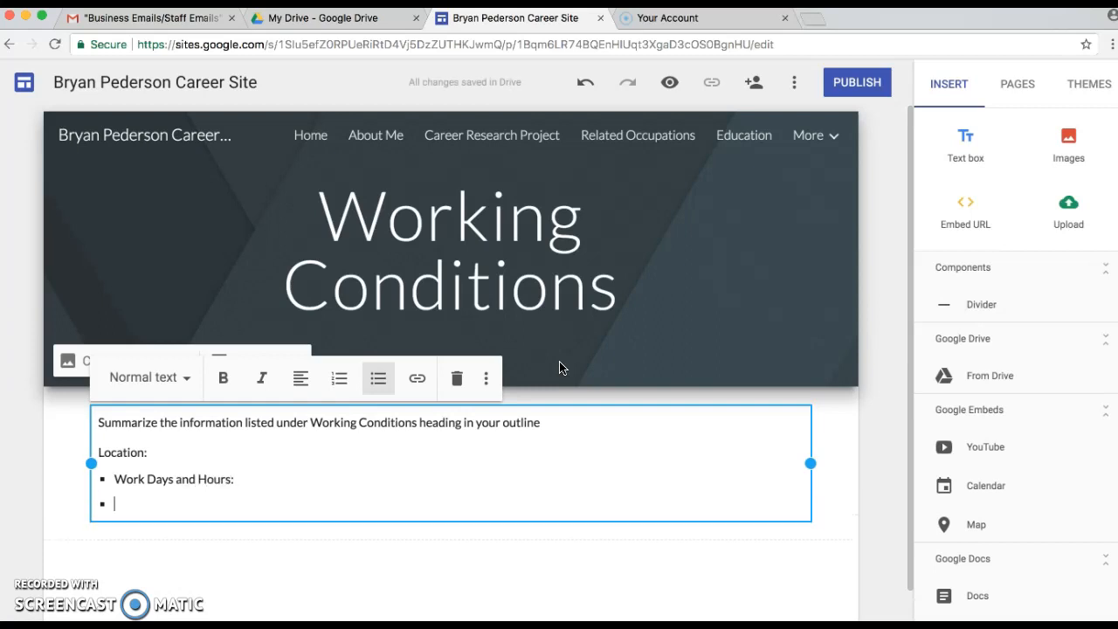
text(Stressors)
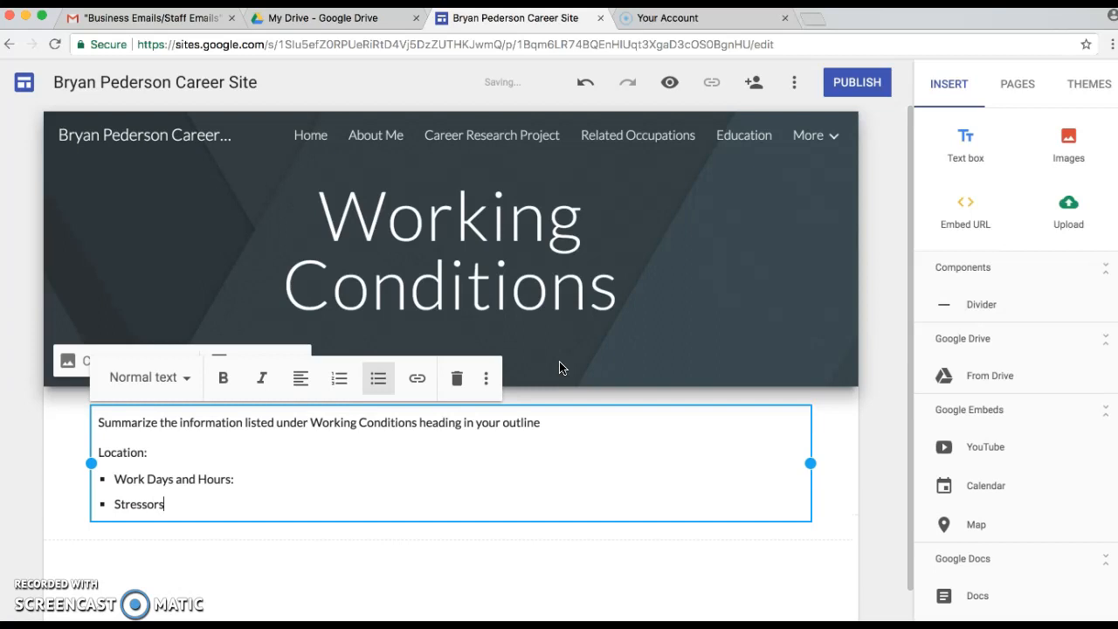
text(/Chall)
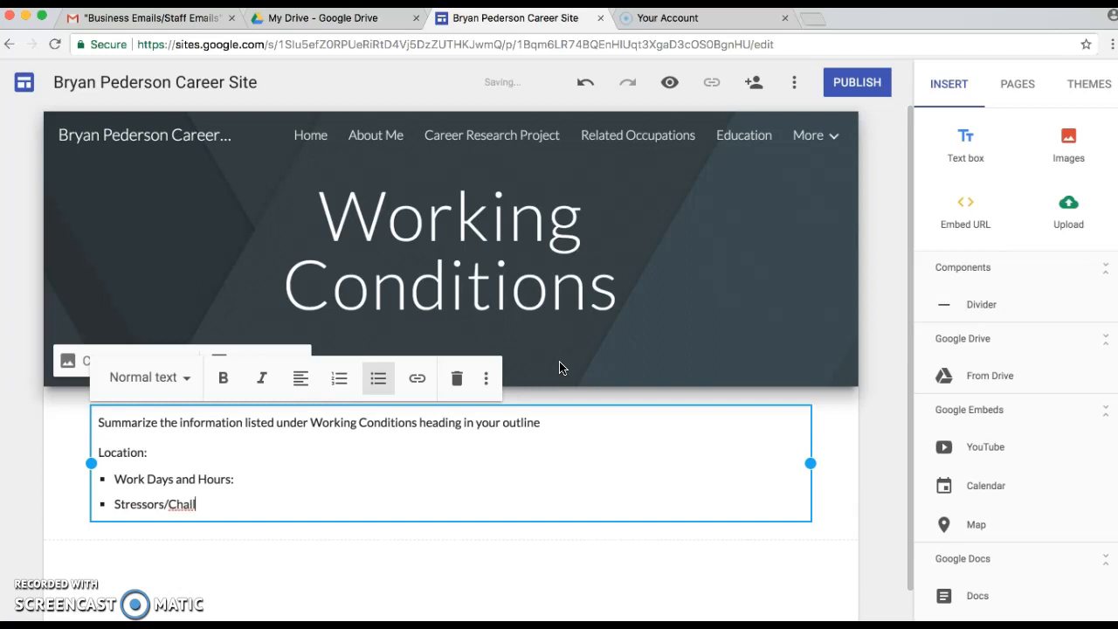
text(enges:)
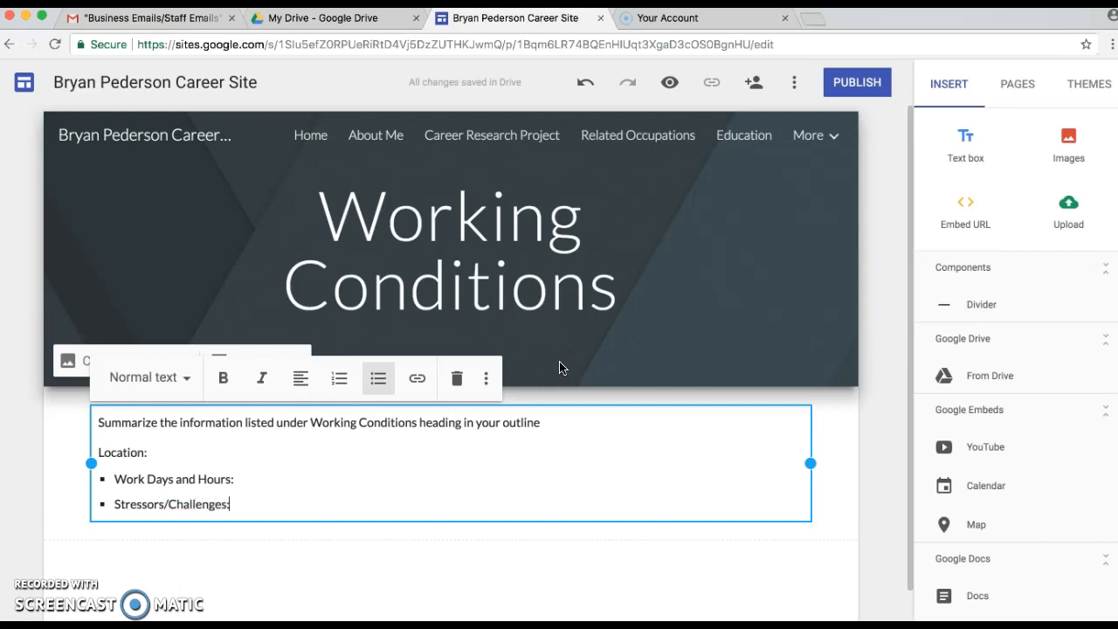
text(Employm)
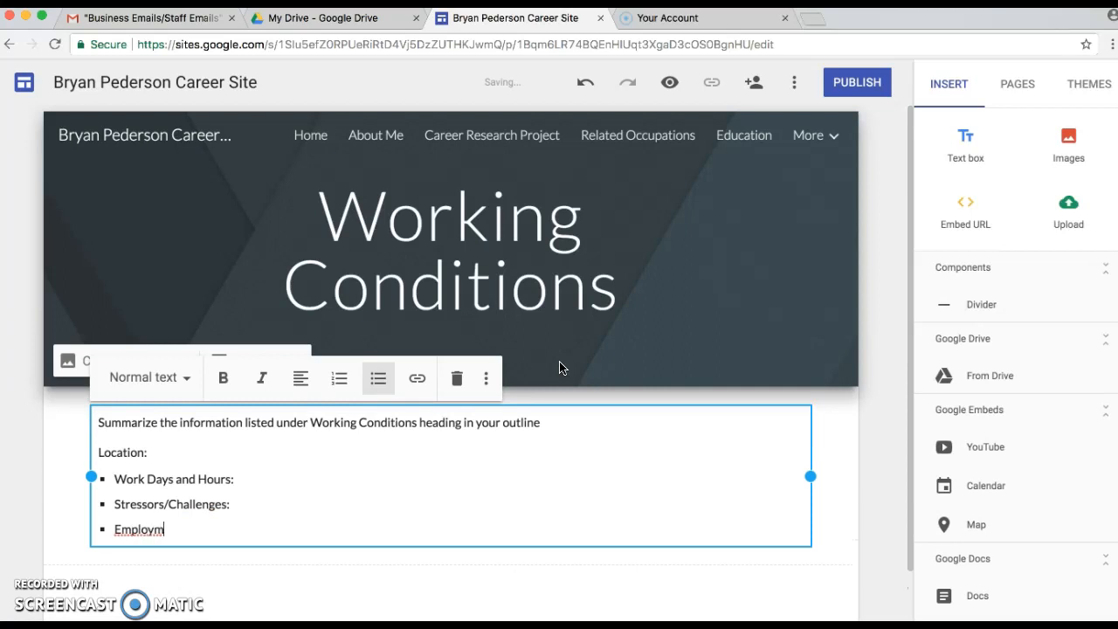
text(ent Outlook)
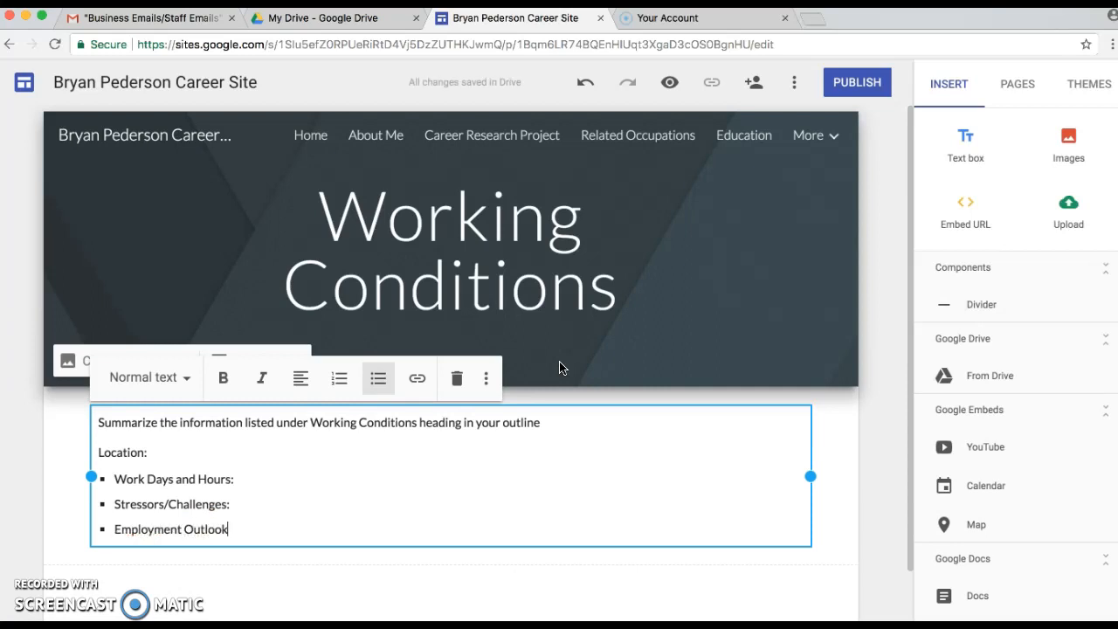
text(:)
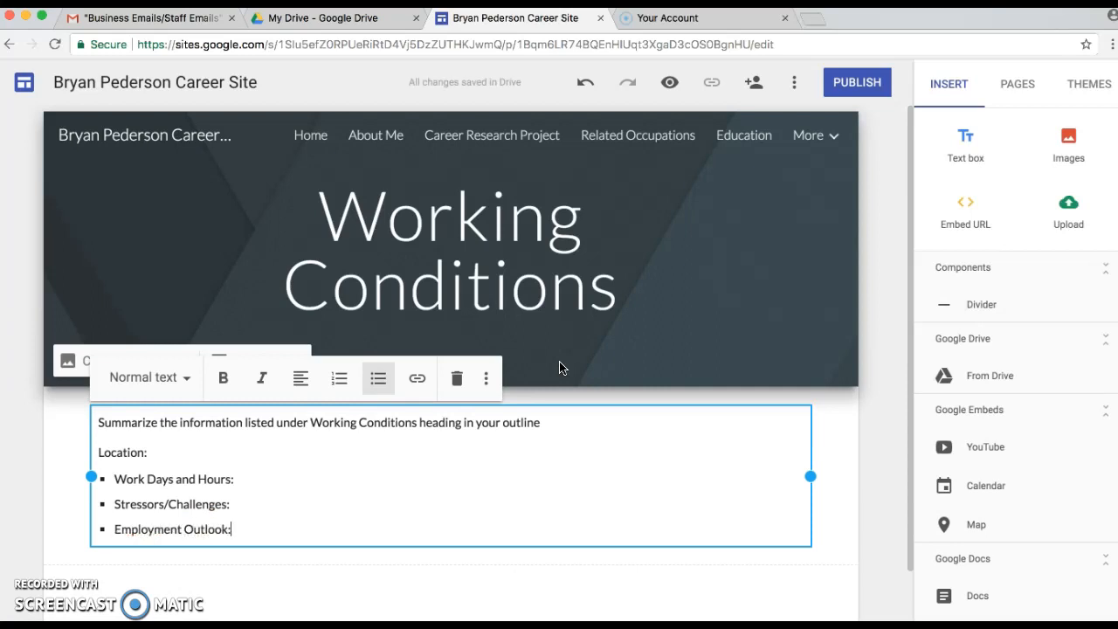
- Add projected annual openings and Trends sub-points under Employment Outlook
key(enter)
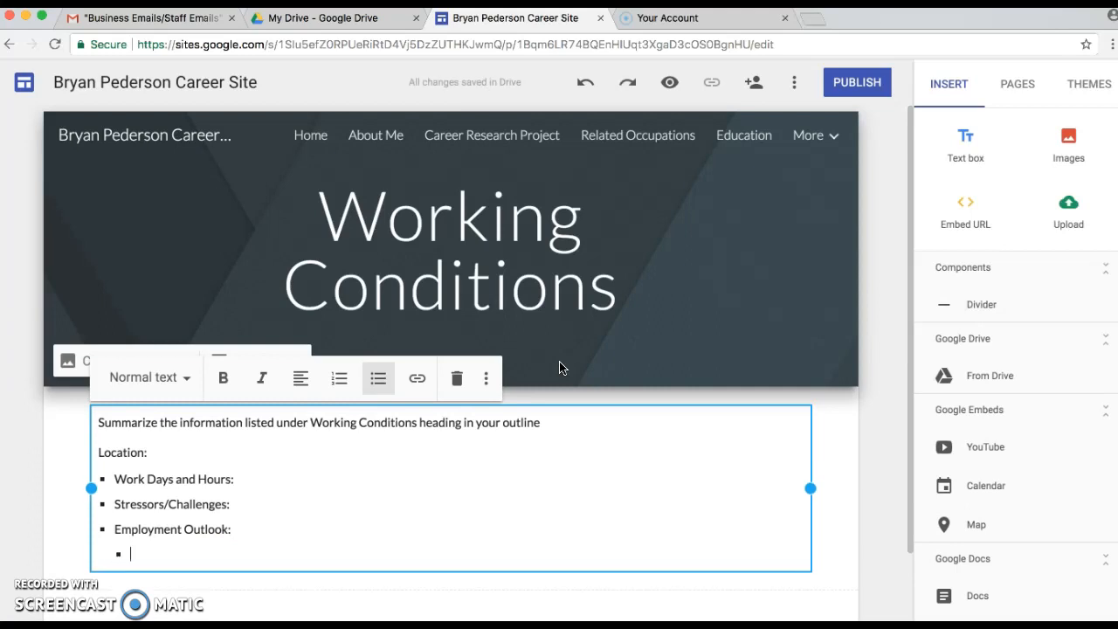
text(Projected number of annua)
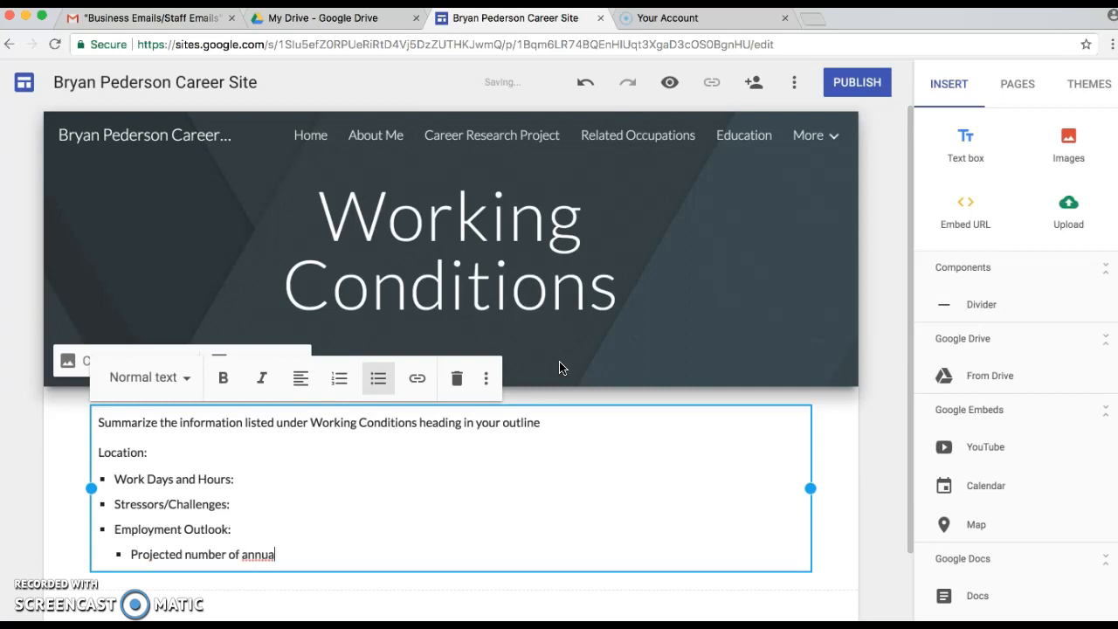
text(openings)
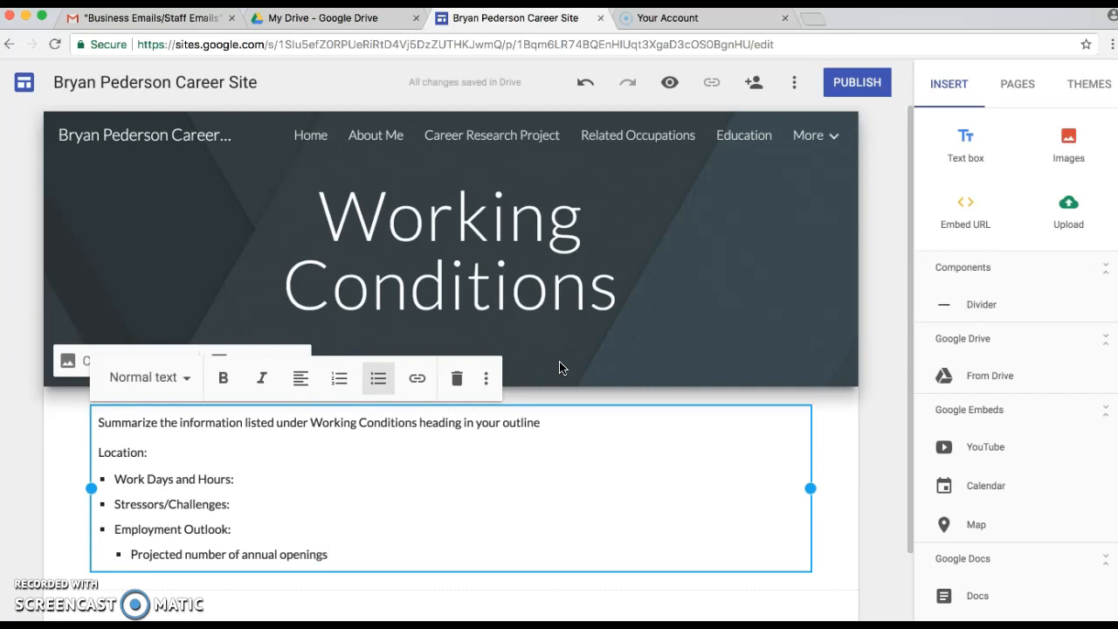
text(Trends)
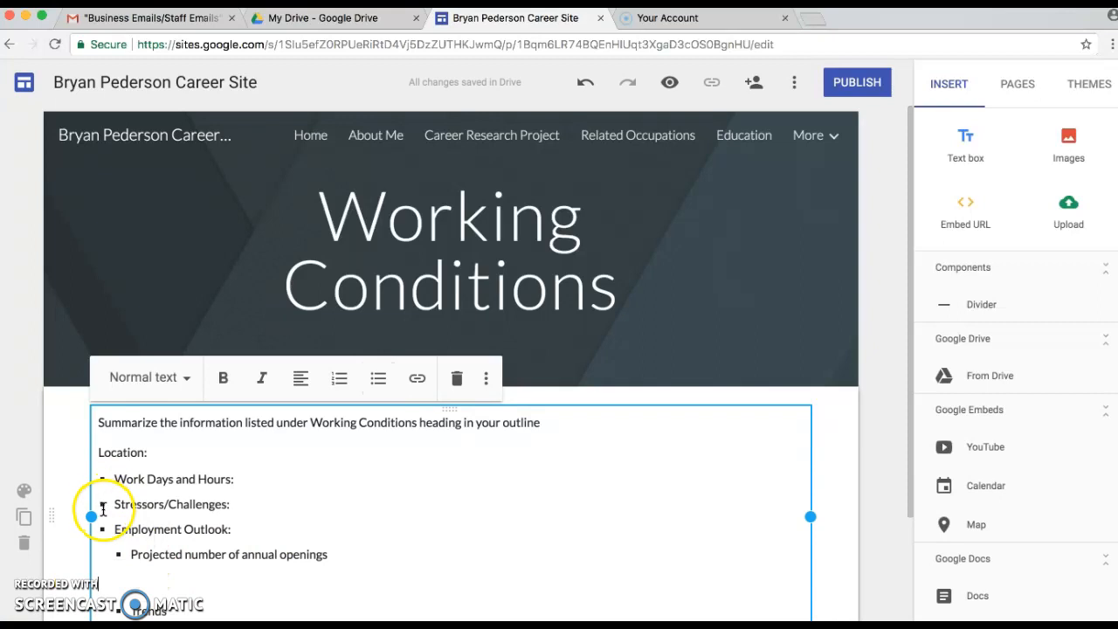
mouse_move(249, 527)
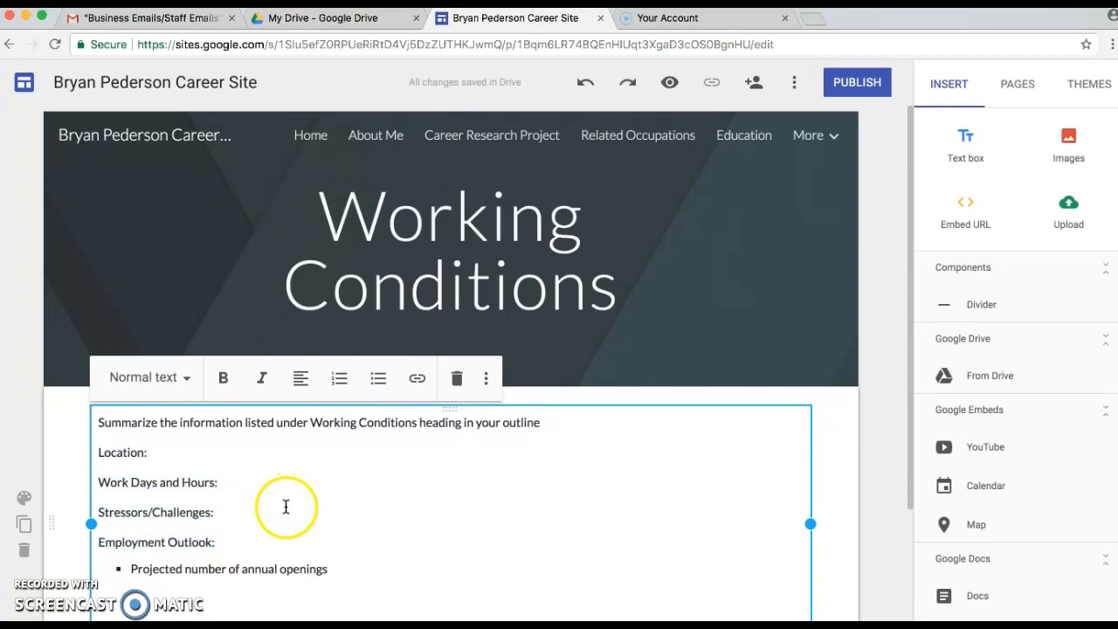
mouse_move(236, 520)
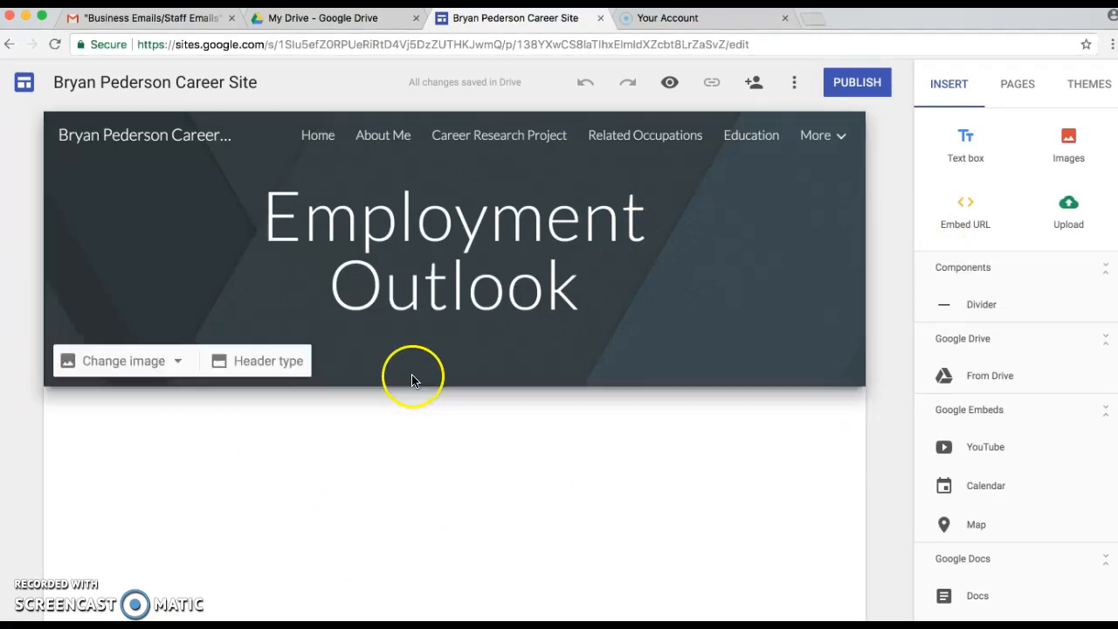
mouse_move(422, 421)
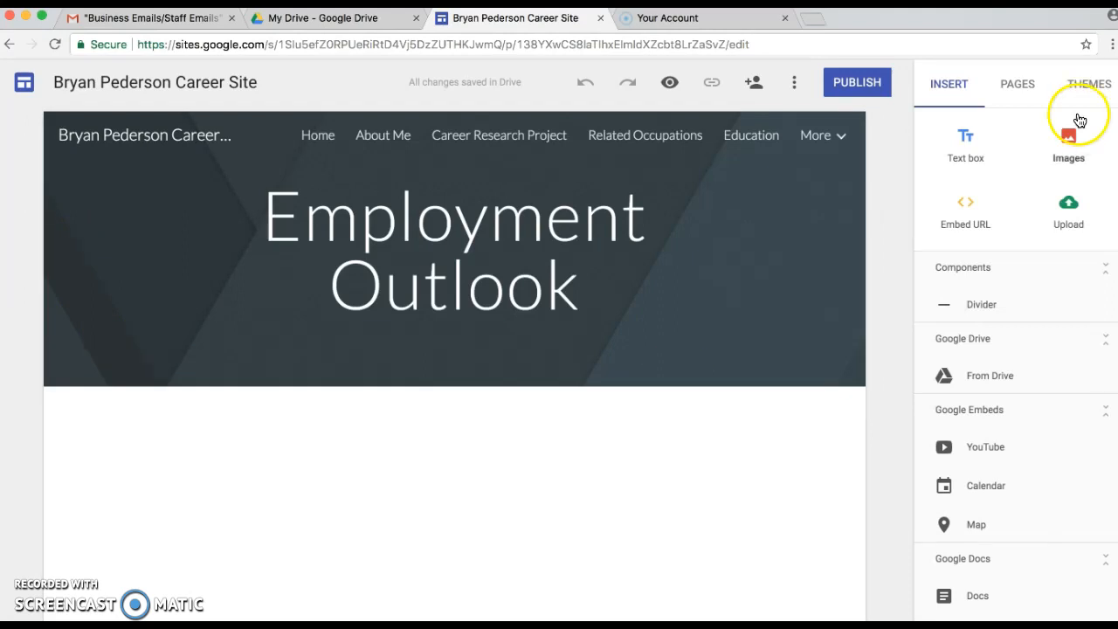
- Open the Personal Qualities page from the navigation bar's More menu
click(816, 134)
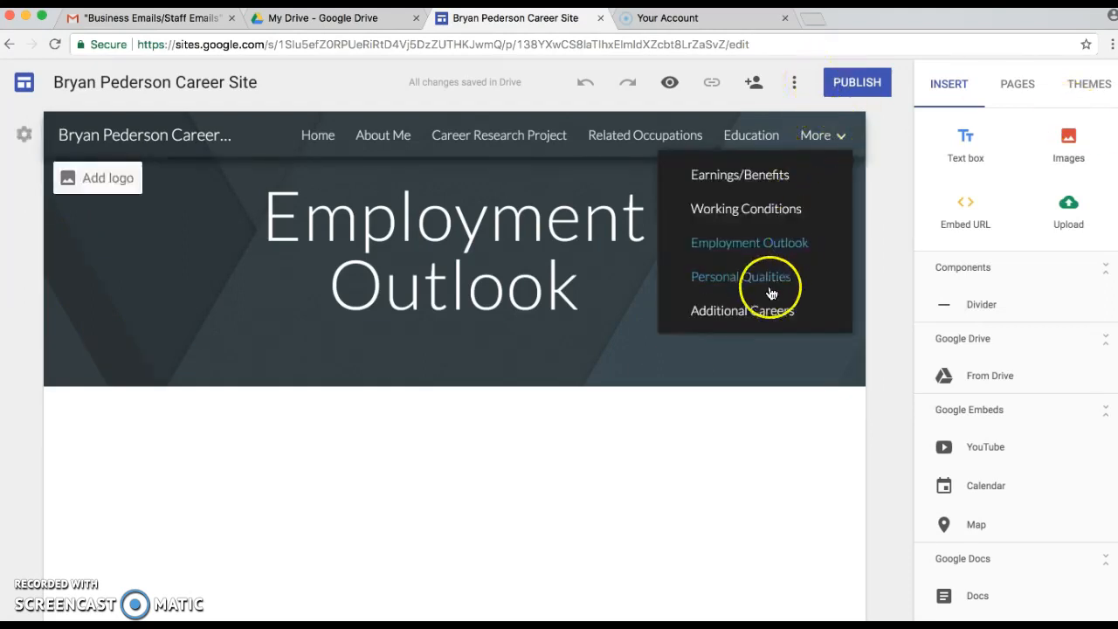
click(741, 276)
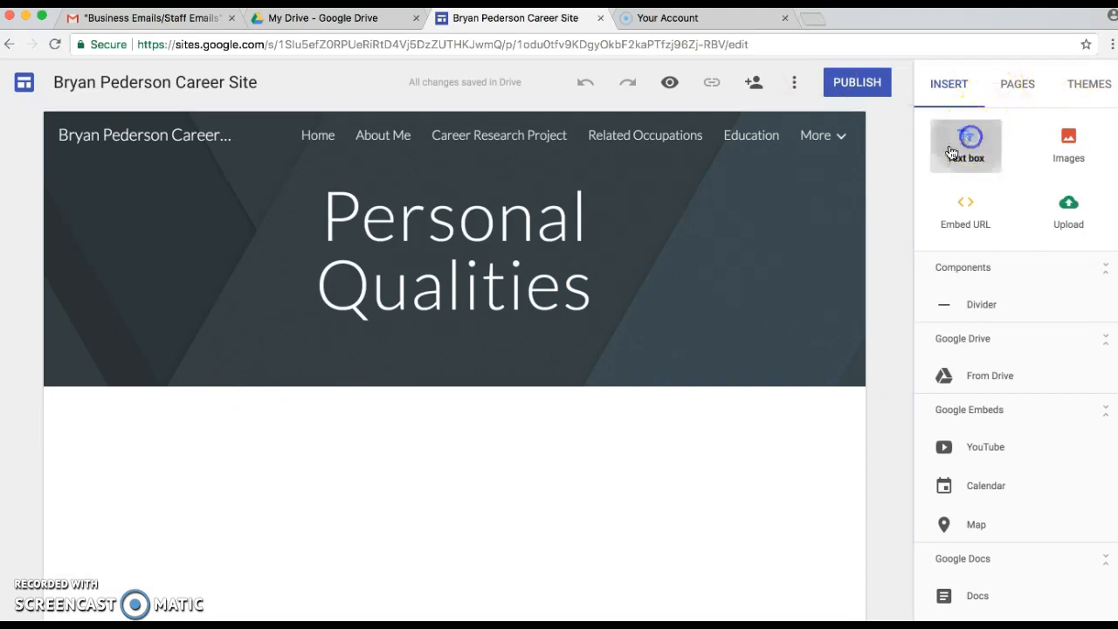
- Add a blank text box to Personal Qualities, then open Additional Careers
click(965, 146)
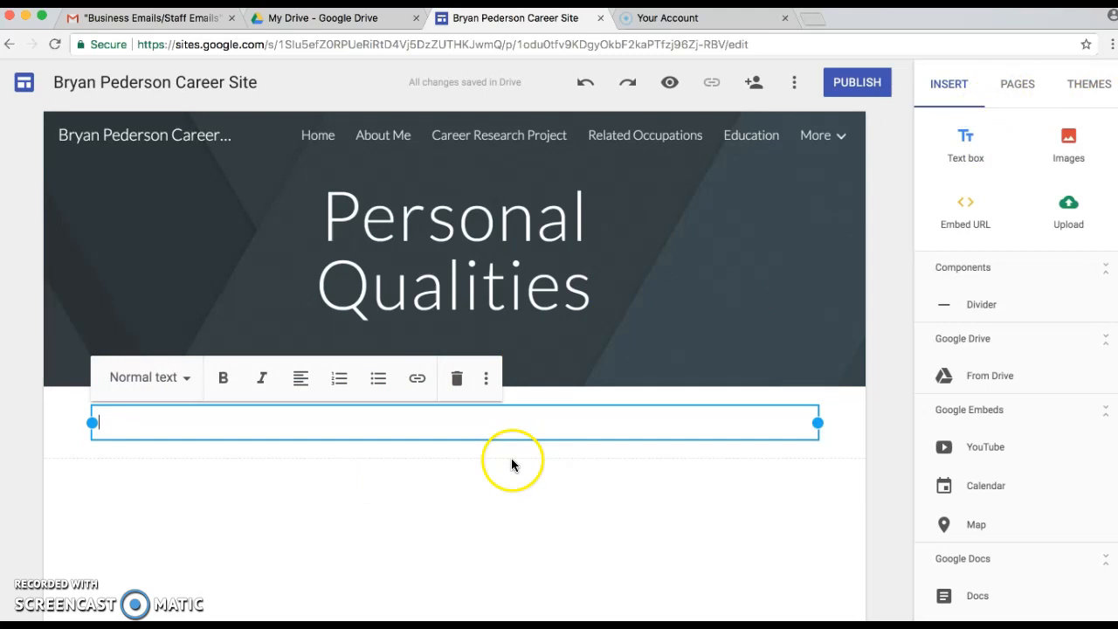
mouse_move(317, 484)
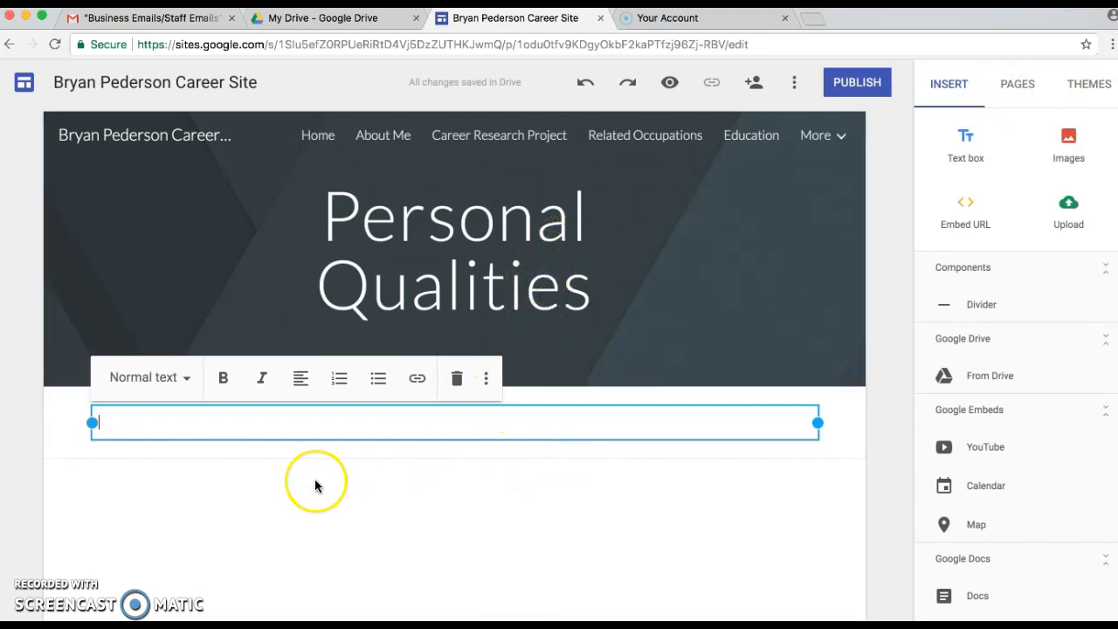
click(814, 135)
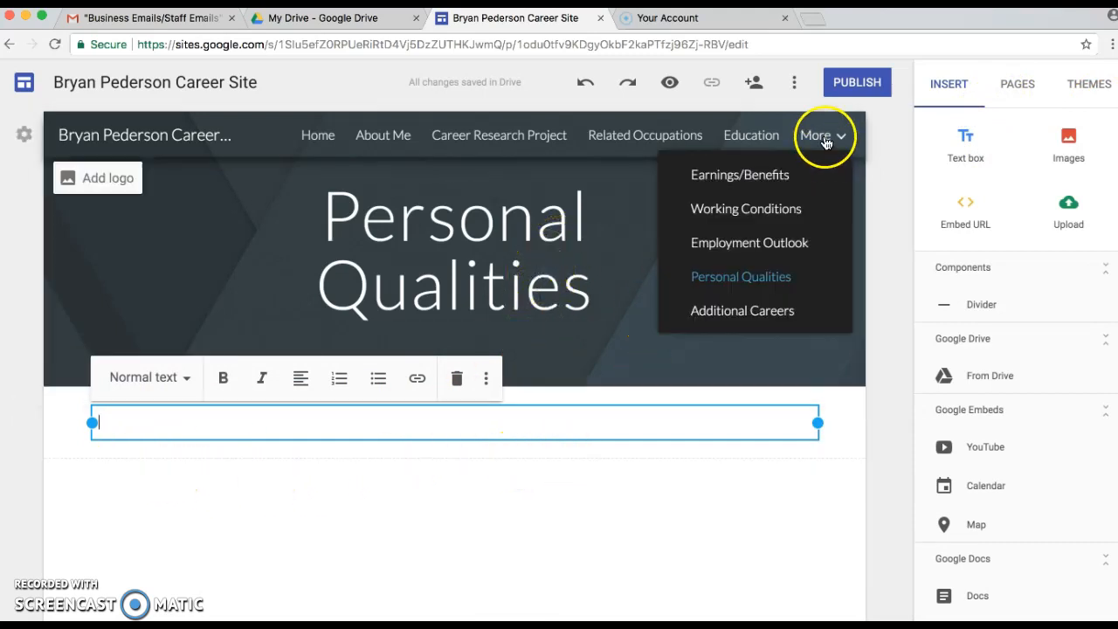
click(900, 159)
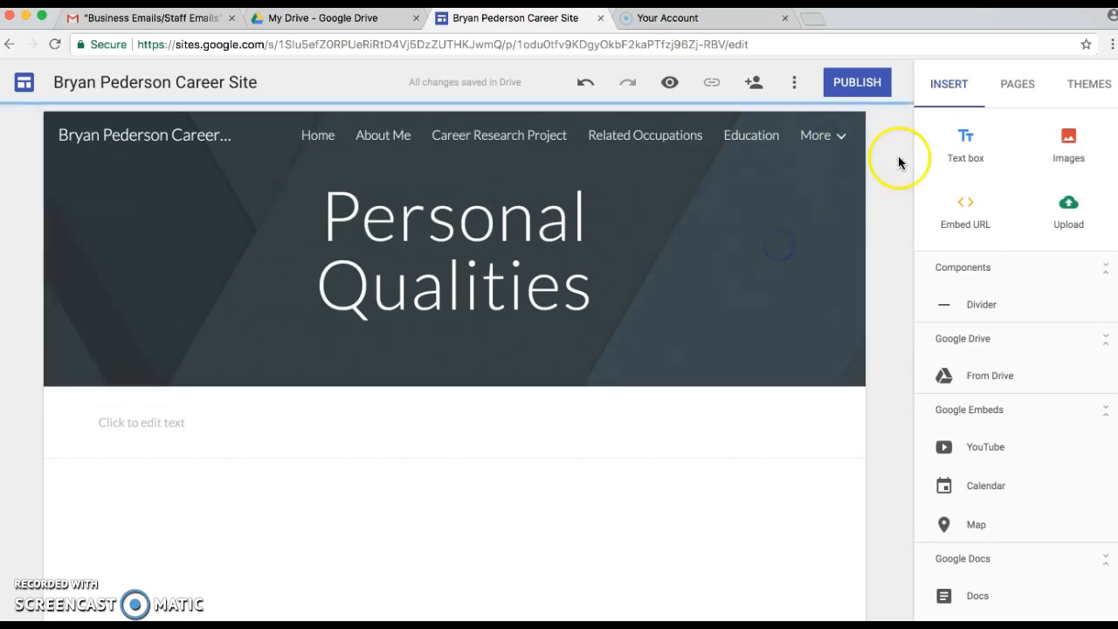
click(141, 422)
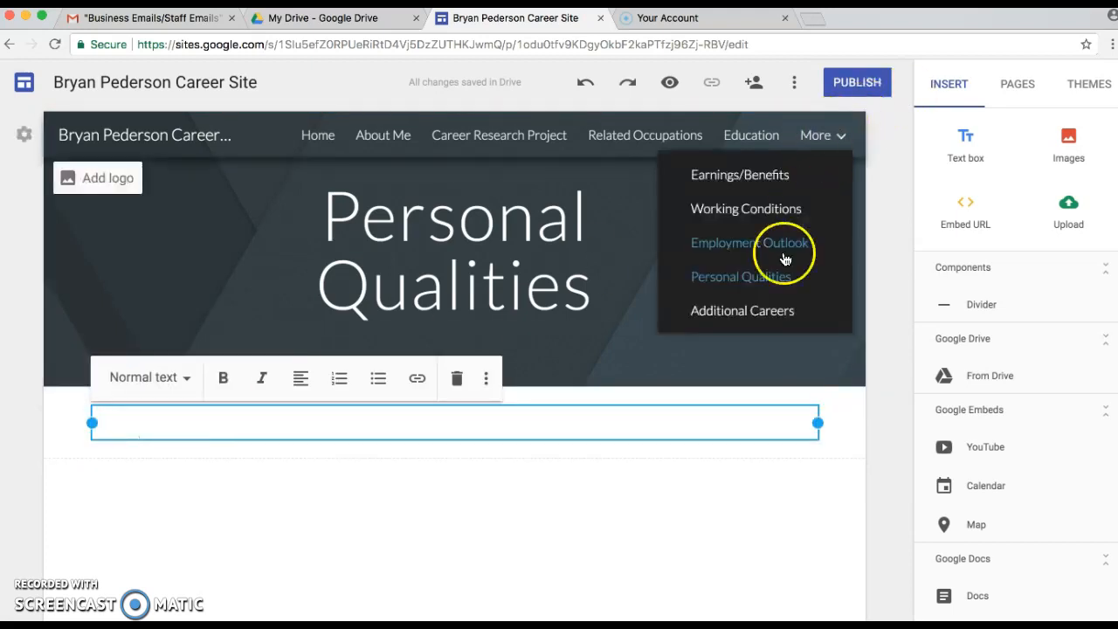
click(742, 310)
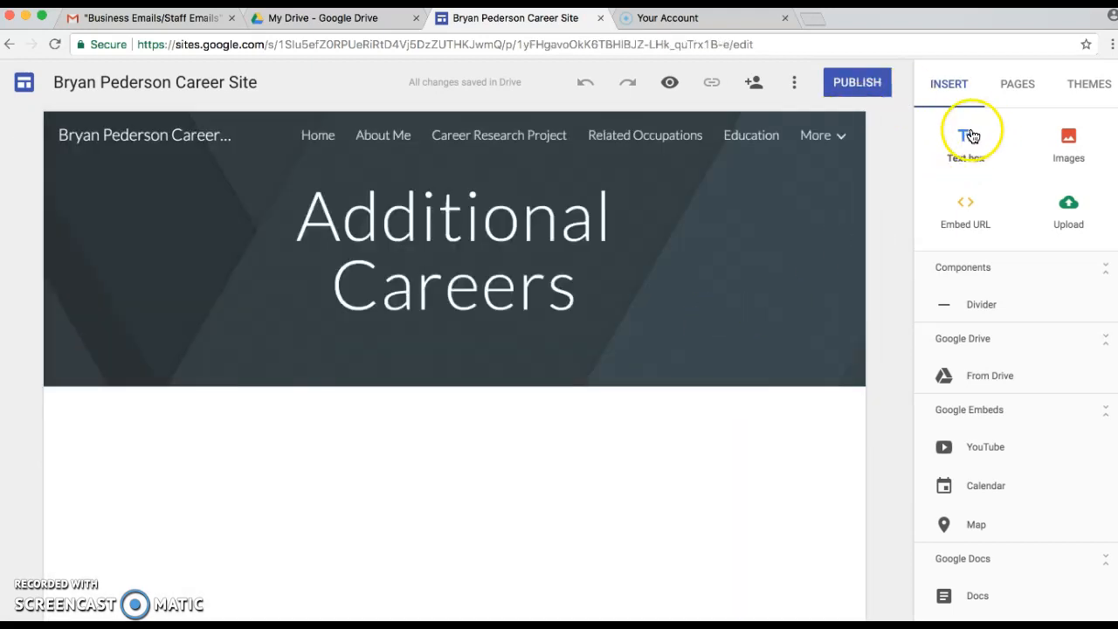
- Insert an empty text box on Additional Careers, then return to Home
click(966, 140)
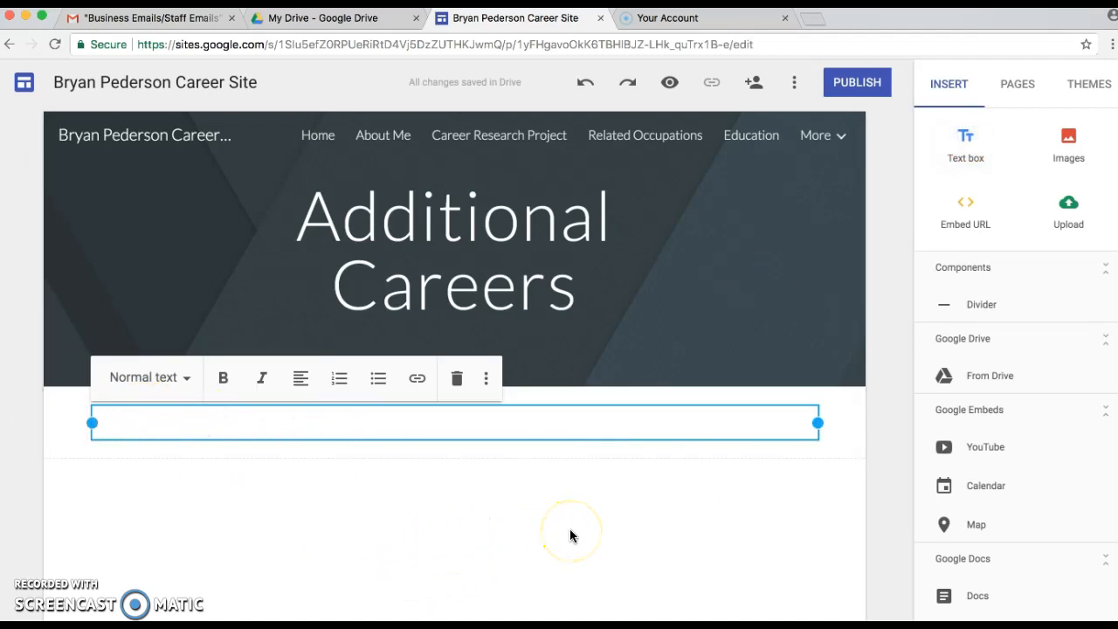
mouse_move(472, 524)
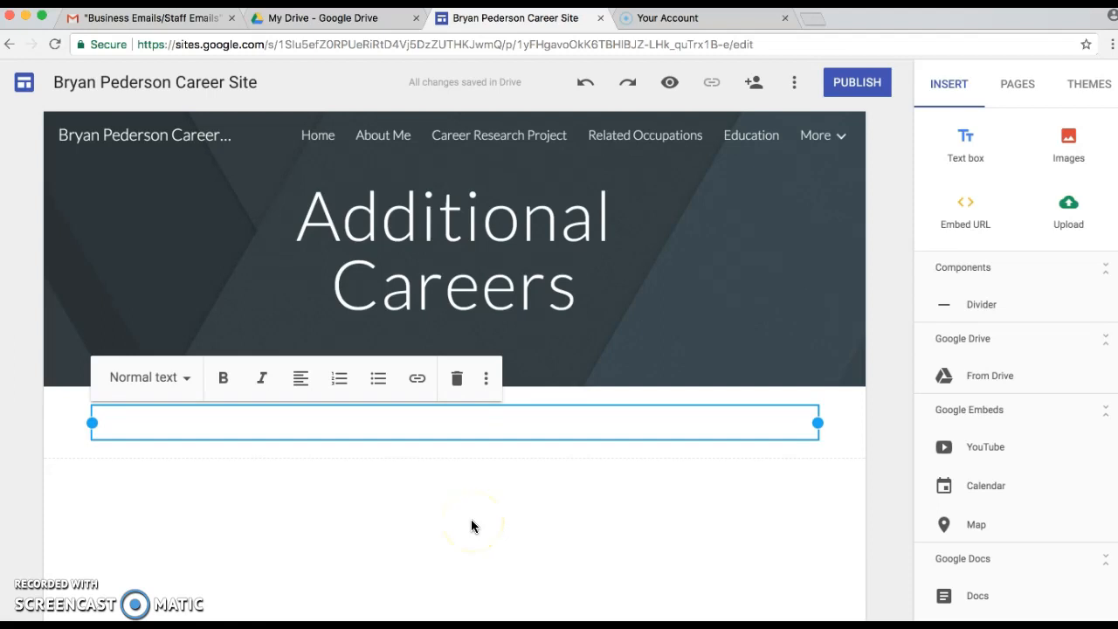
mouse_move(573, 528)
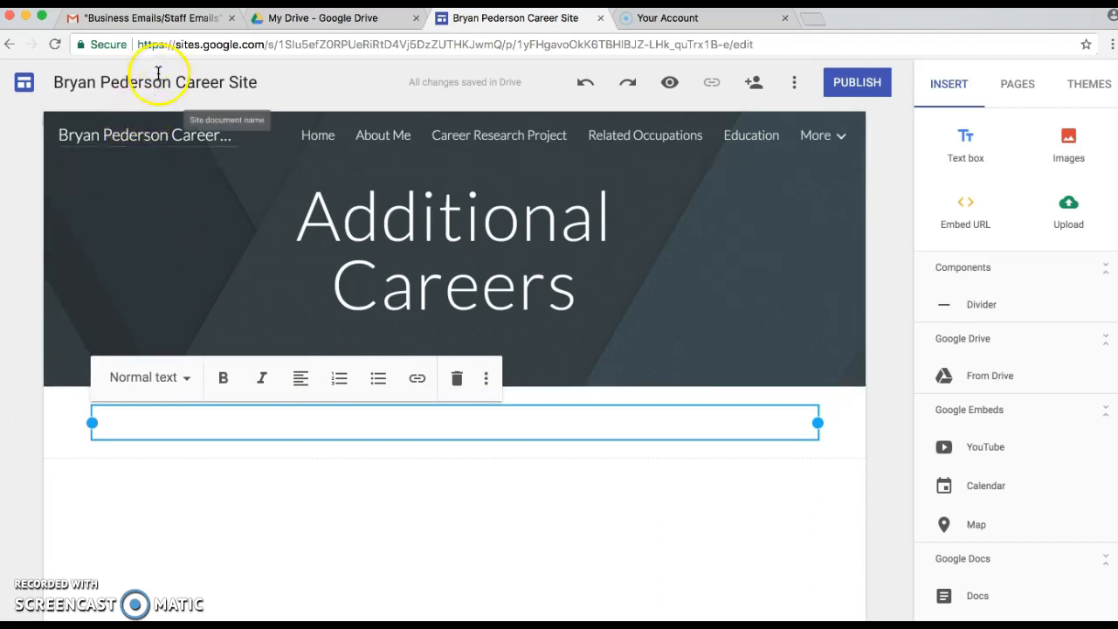
mouse_move(262, 95)
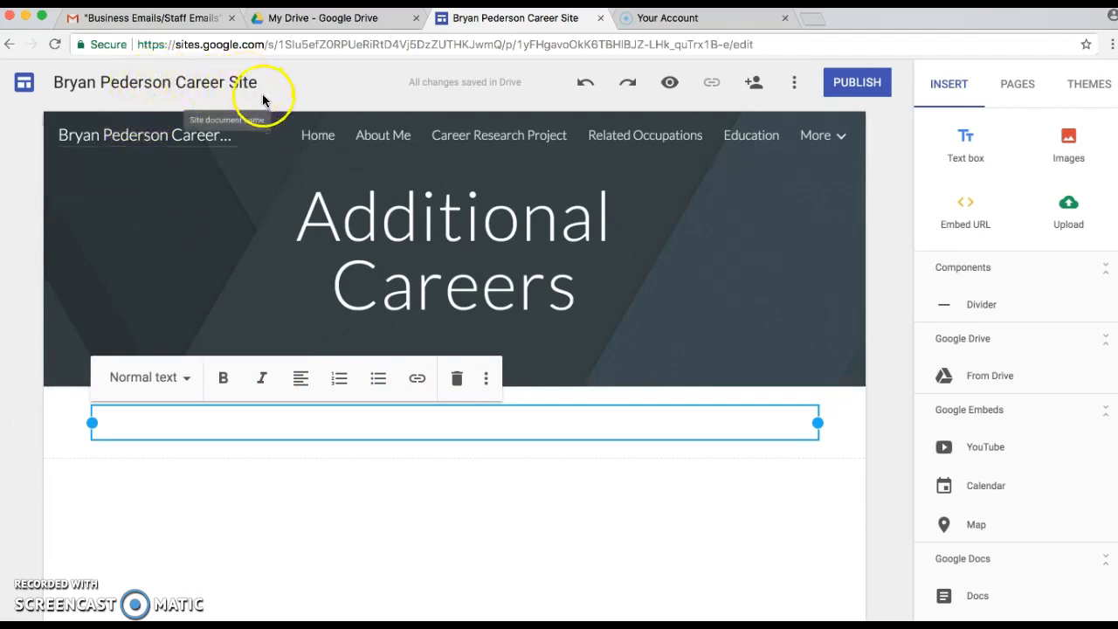
click(317, 134)
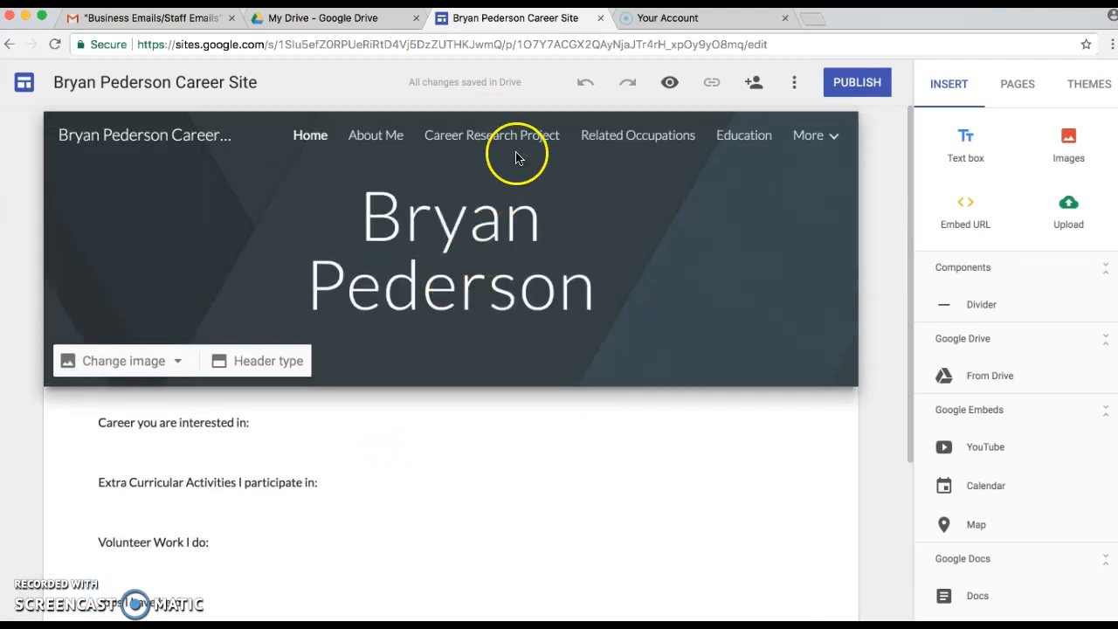
- Page through About Me, Career Research Project and Related Occupations, ending on Working Conditions
click(375, 135)
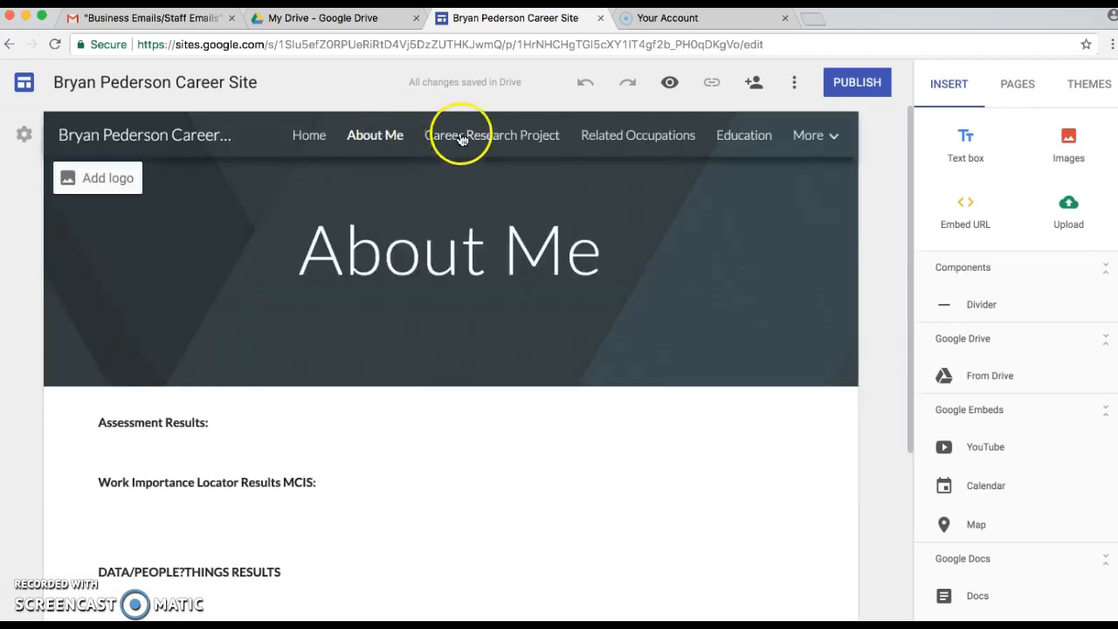
click(495, 134)
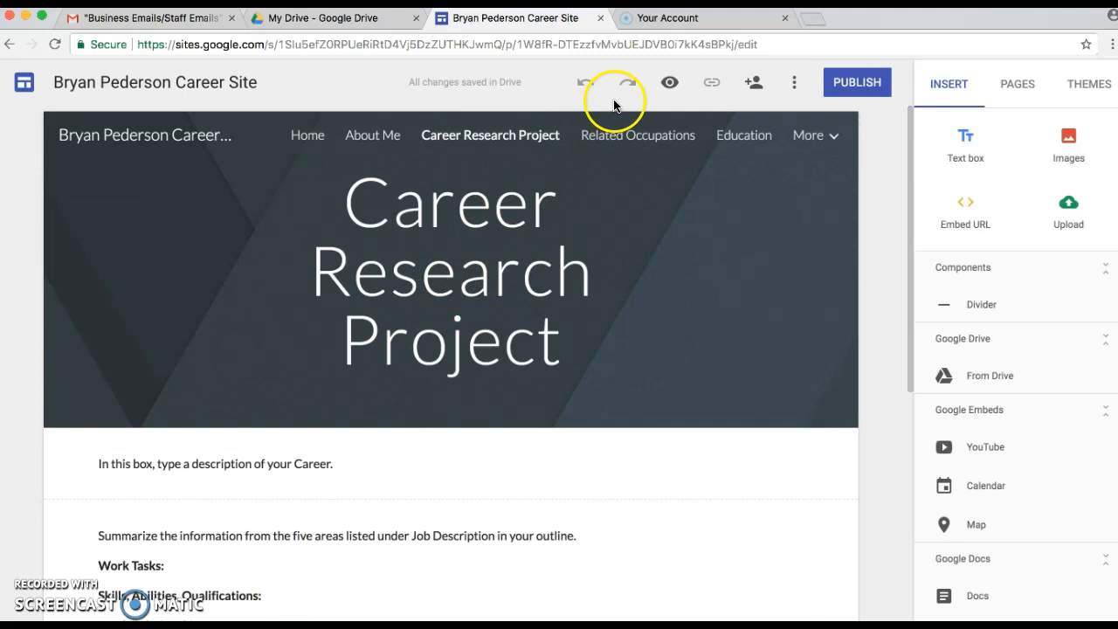
click(638, 135)
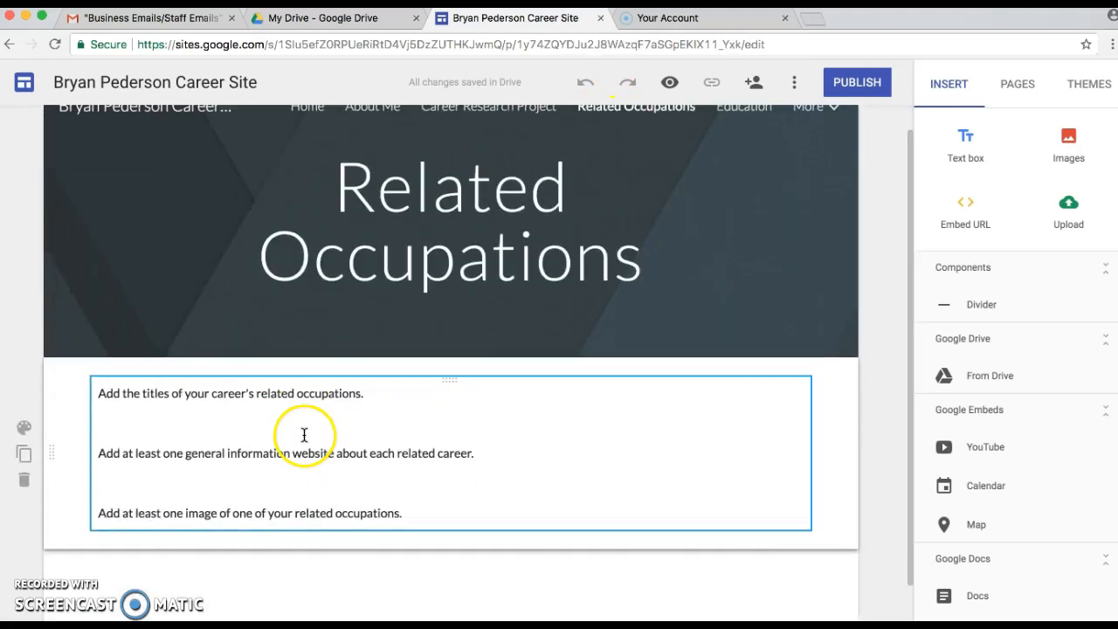
click(742, 135)
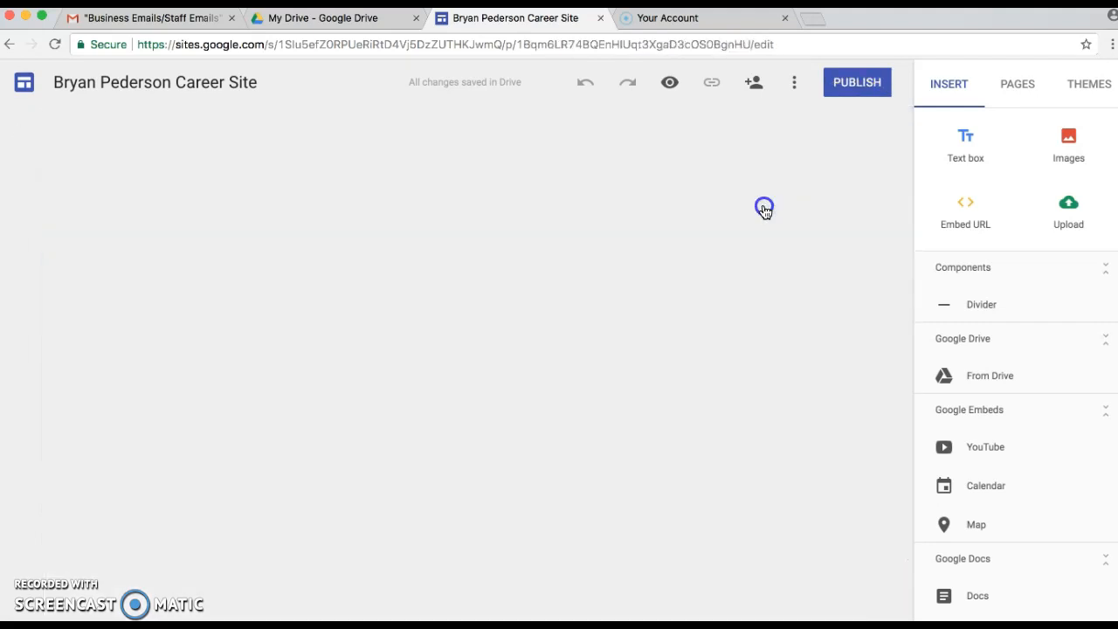
scroll(down, 3)
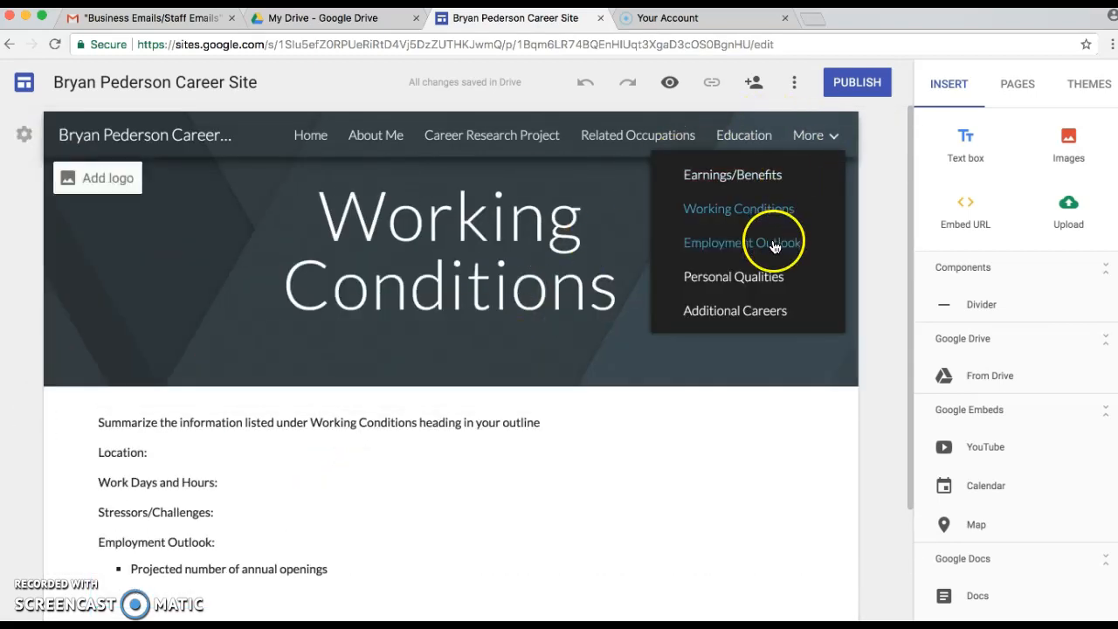
mouse_move(760, 312)
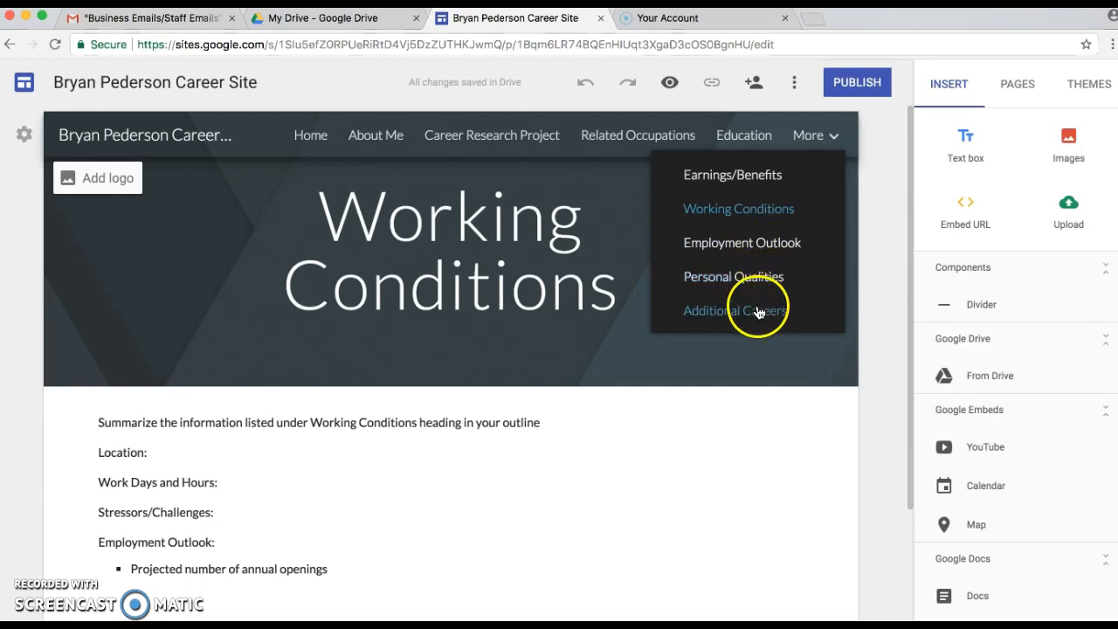
mouse_move(756, 308)
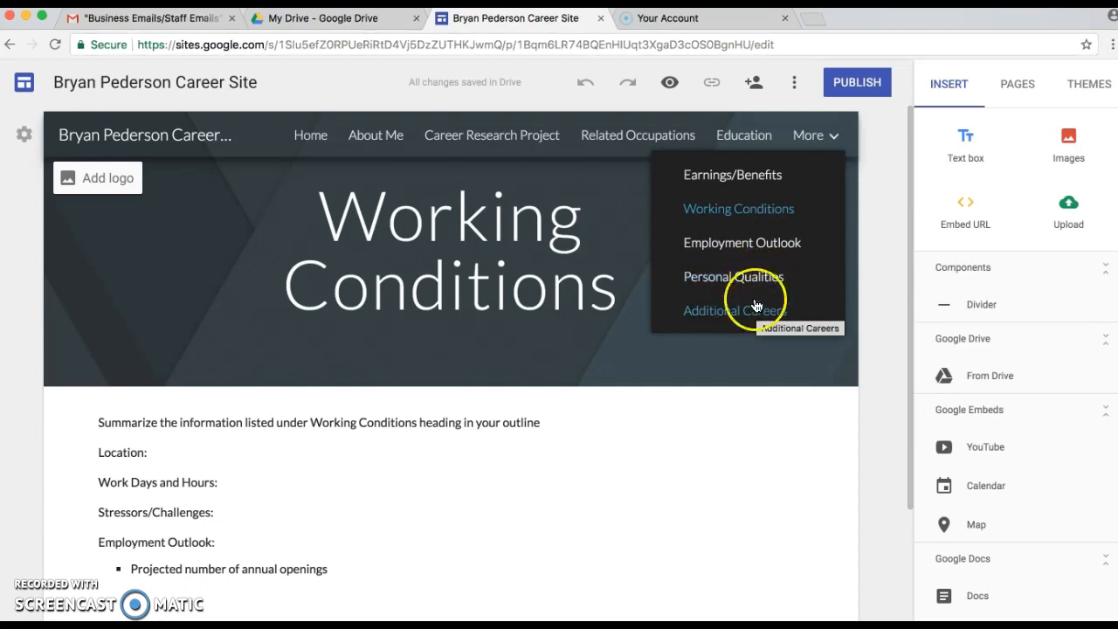
mouse_move(748, 234)
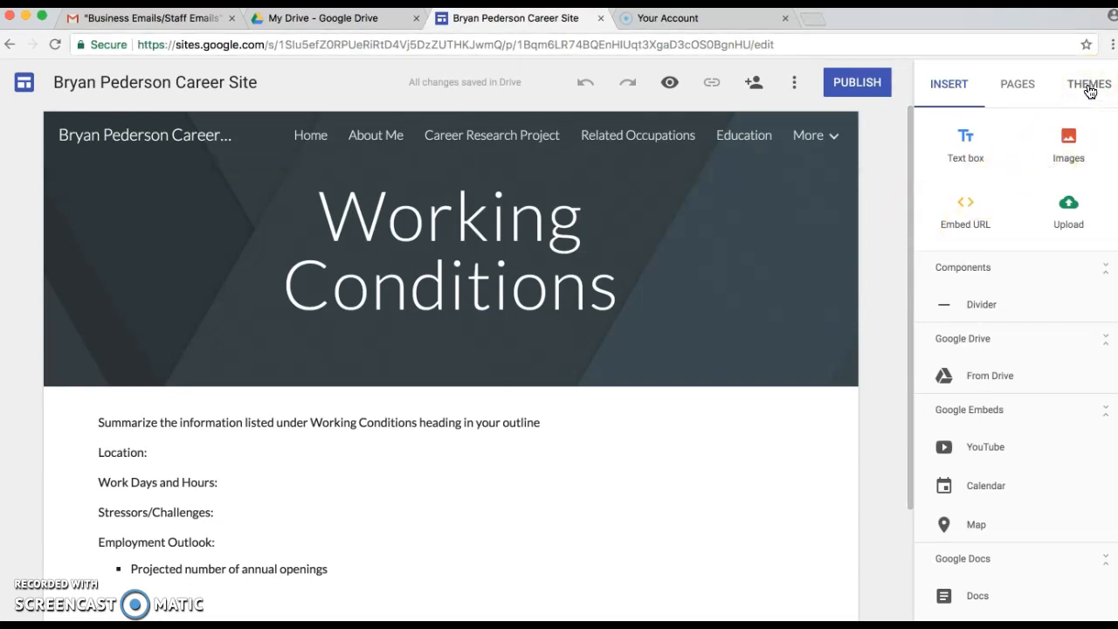
- Show the Themes panel with Simple kept, and select the Working Conditions text box
click(1089, 84)
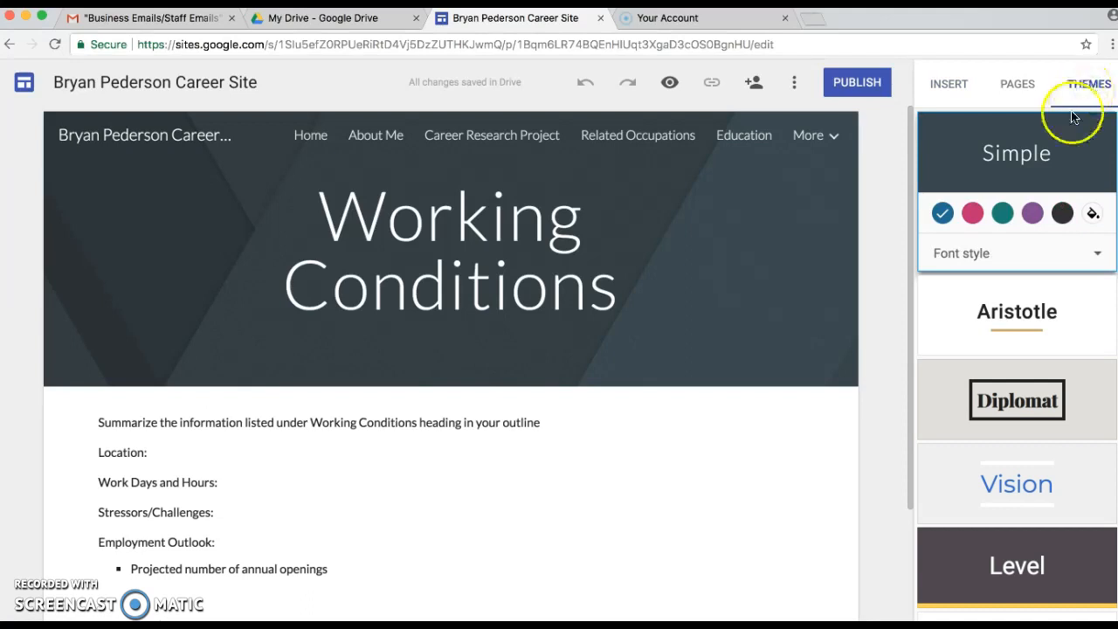
scroll(down, 3)
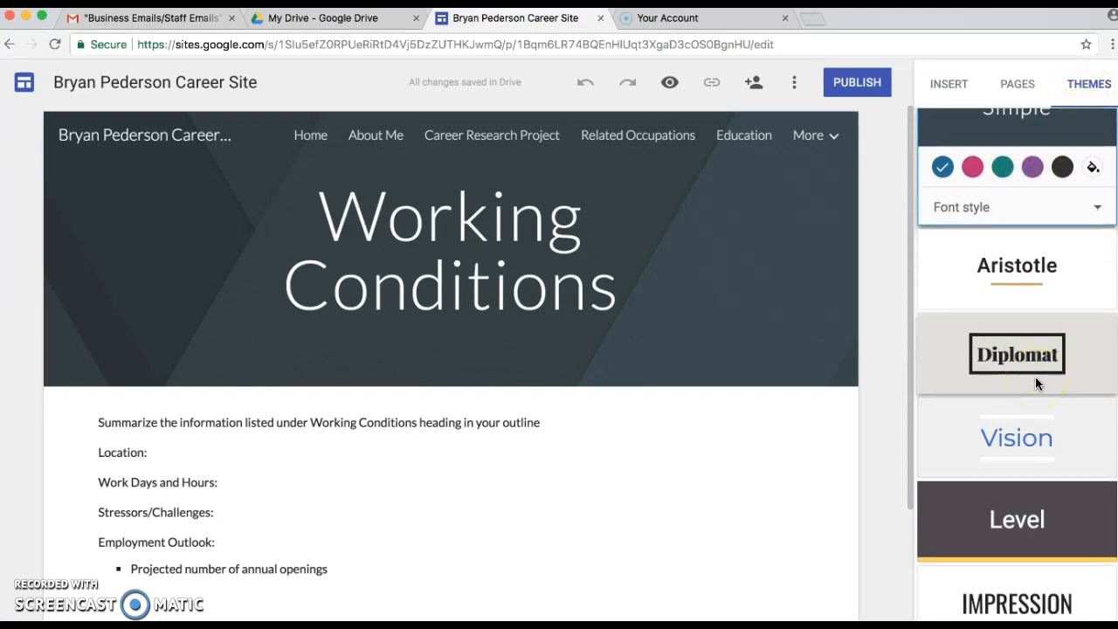
click(1017, 519)
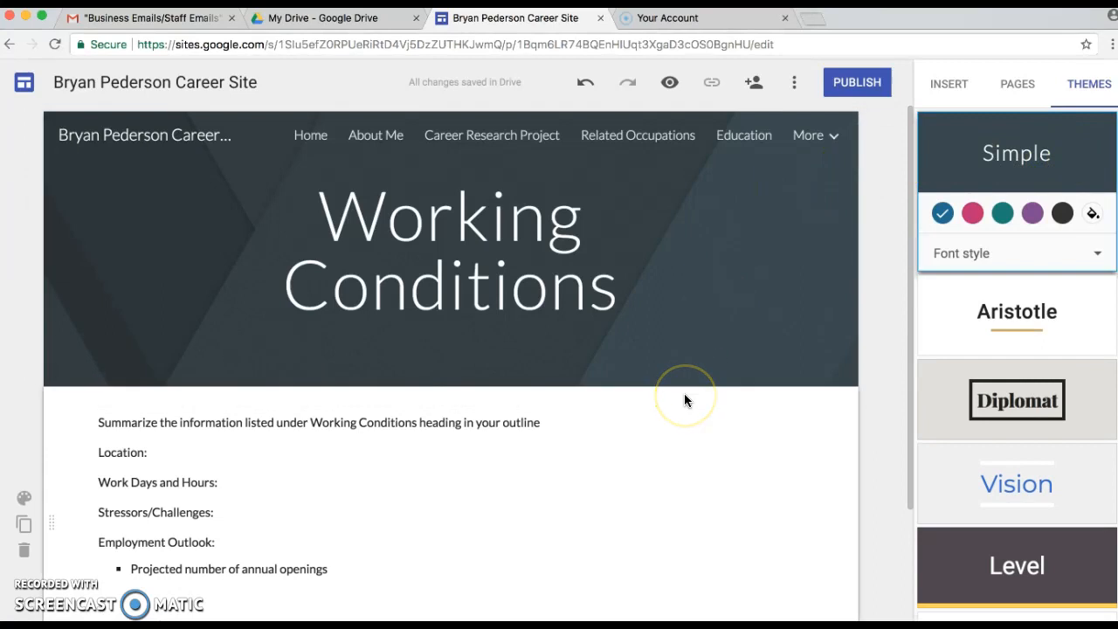
click(455, 460)
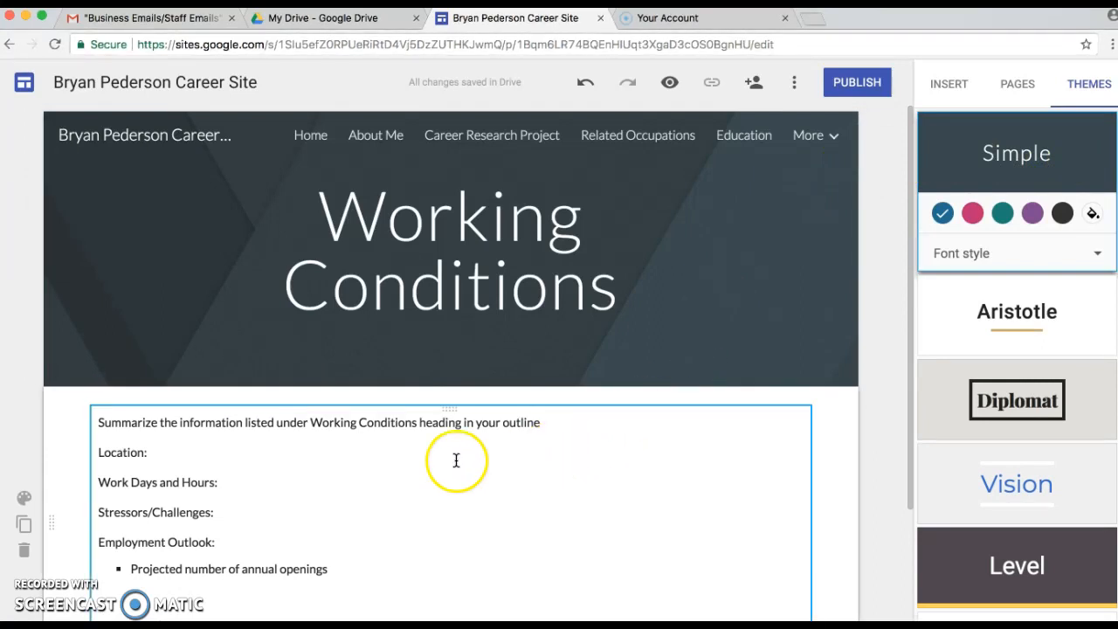
mouse_move(429, 431)
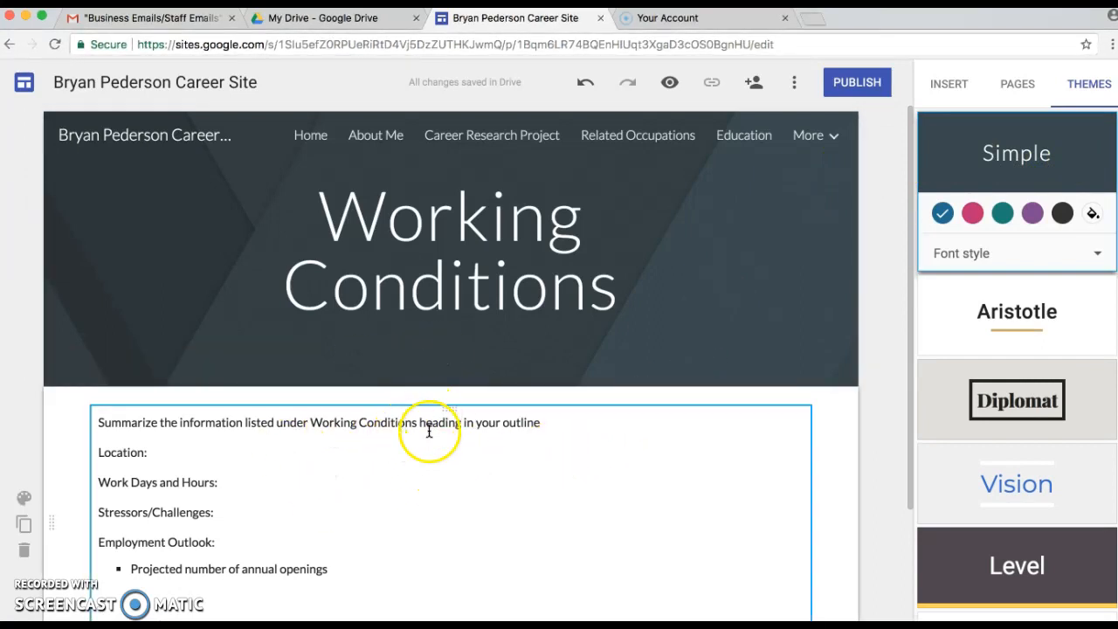
mouse_move(443, 479)
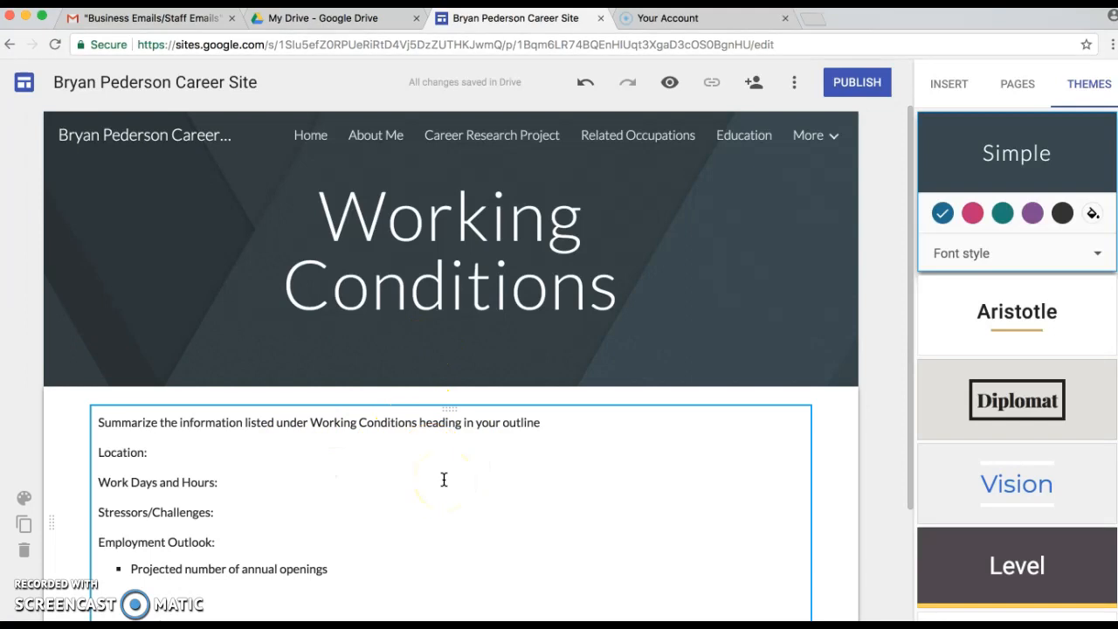